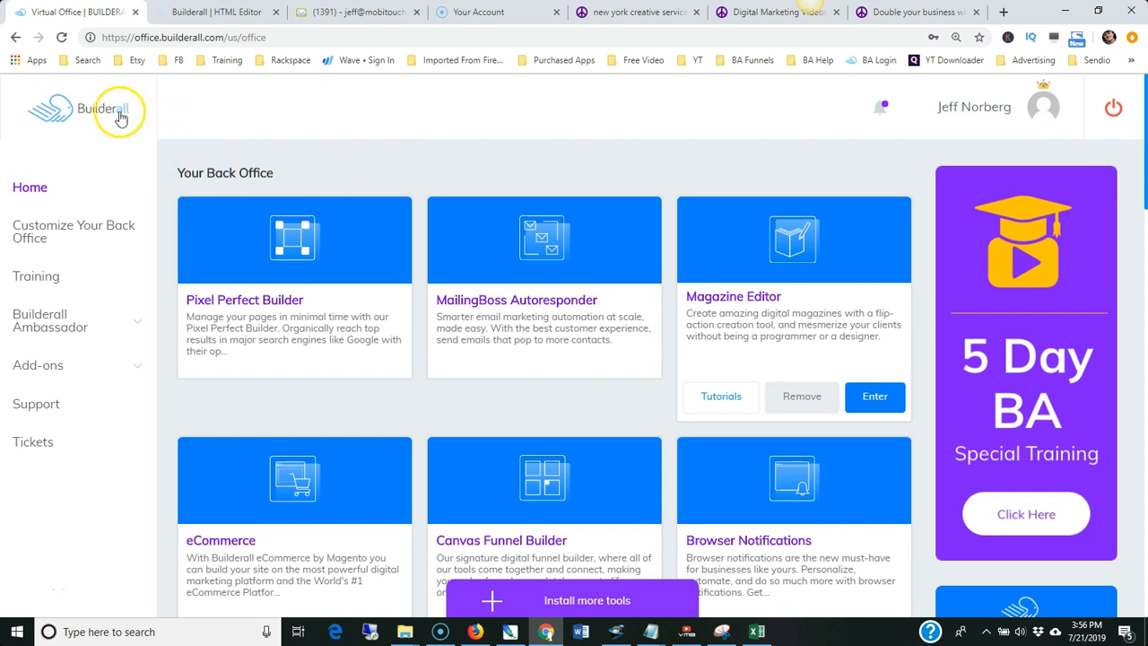
mouse_move(175, 126)
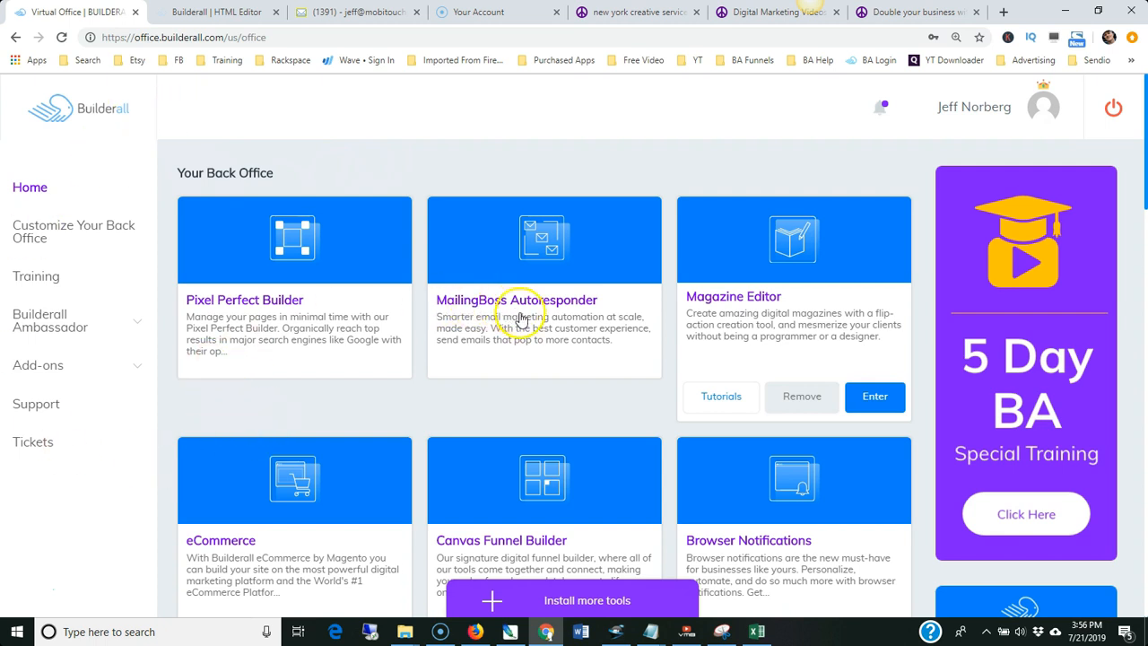
mouse_move(440, 189)
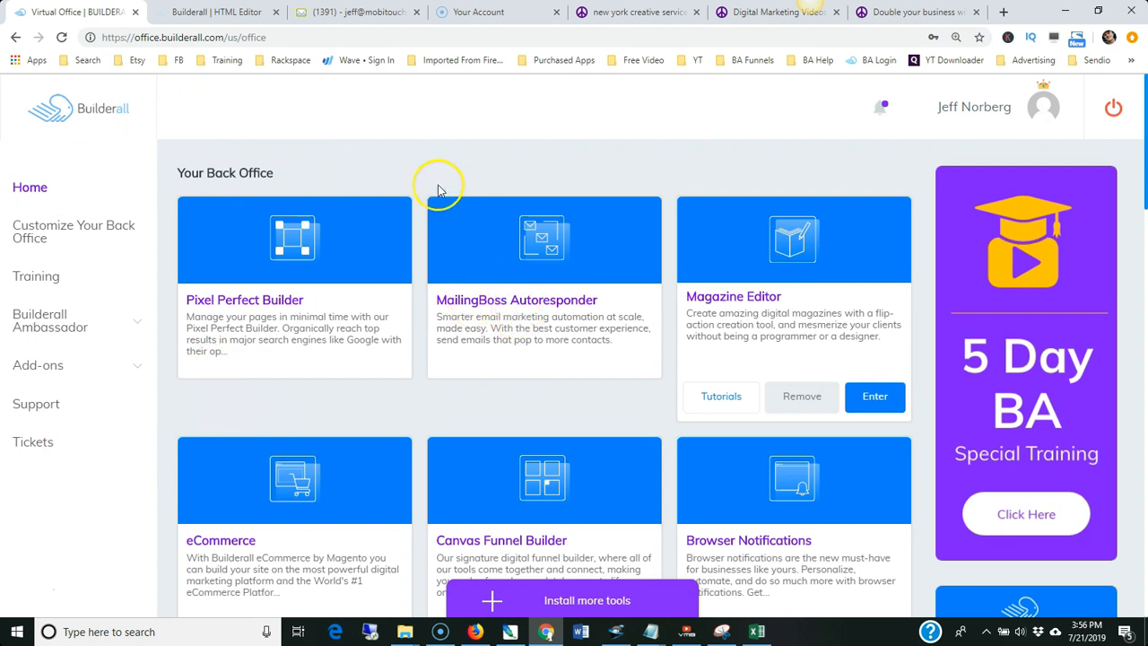
mouse_move(728, 248)
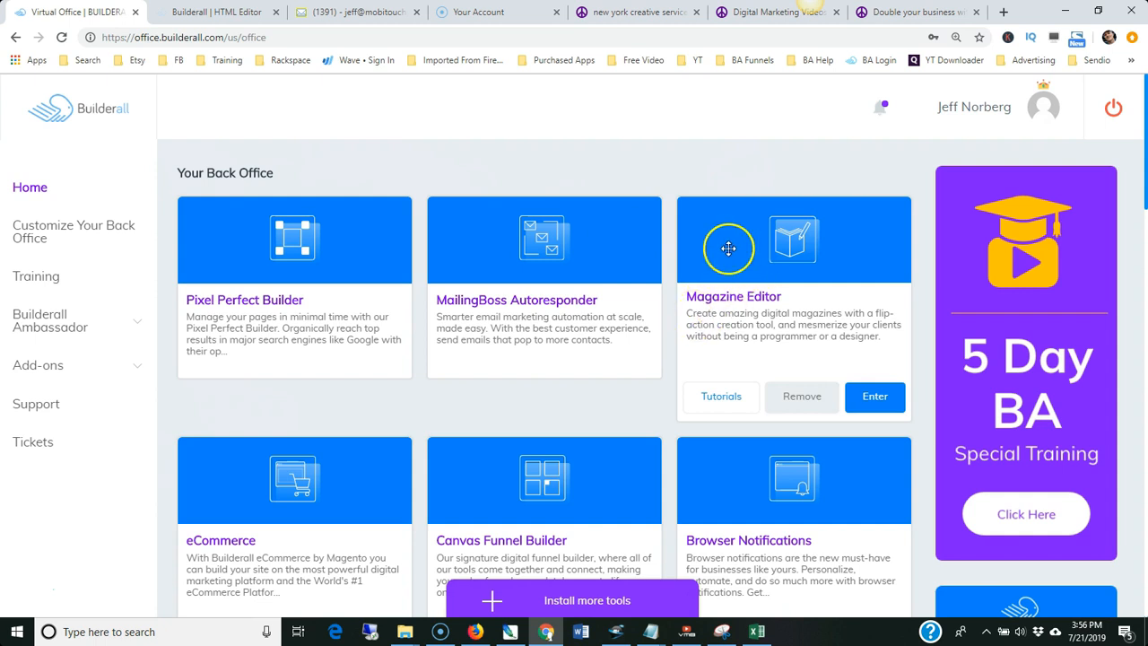
mouse_move(718, 233)
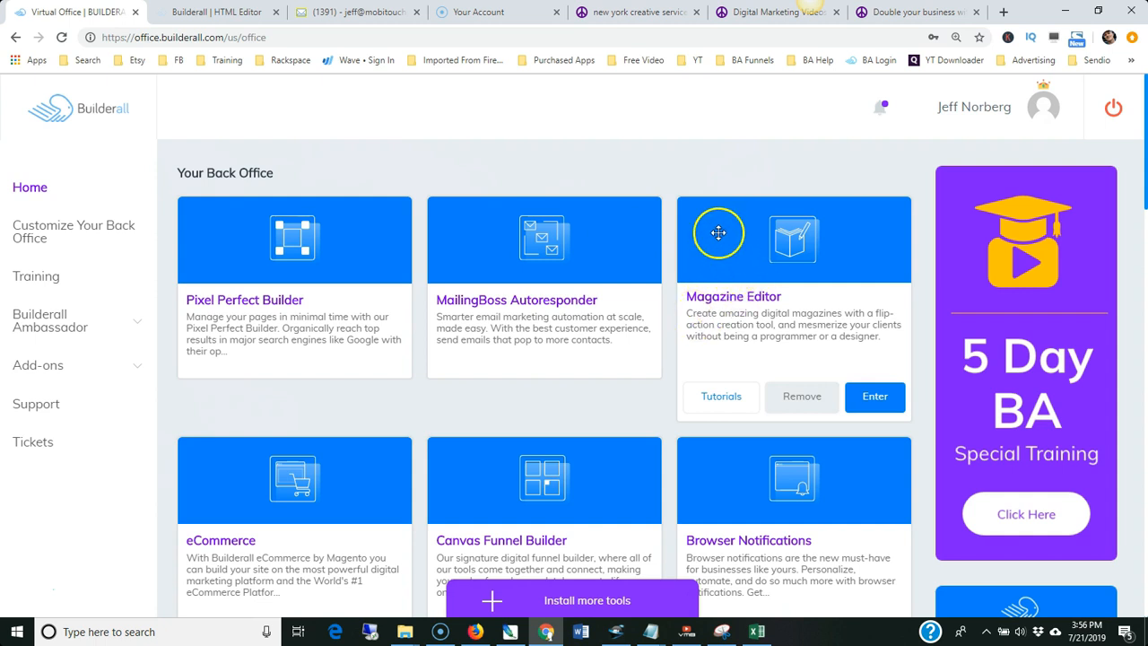
Enter the Magazine Editor from the Back Office tool cards.
left_click(875, 396)
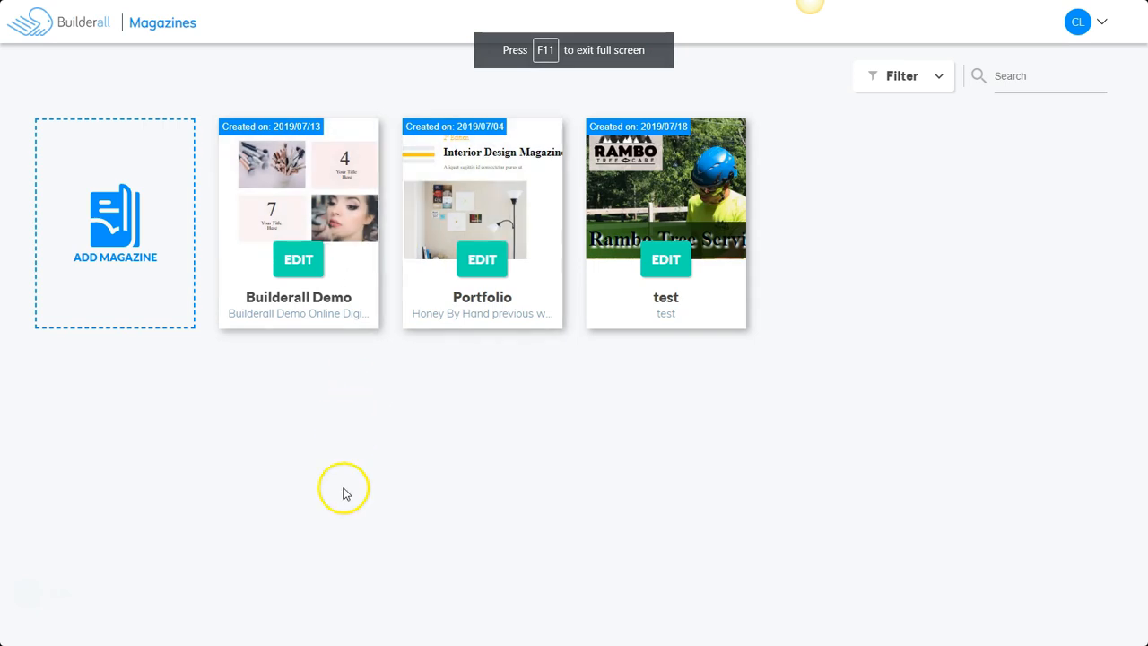
mouse_move(282, 521)
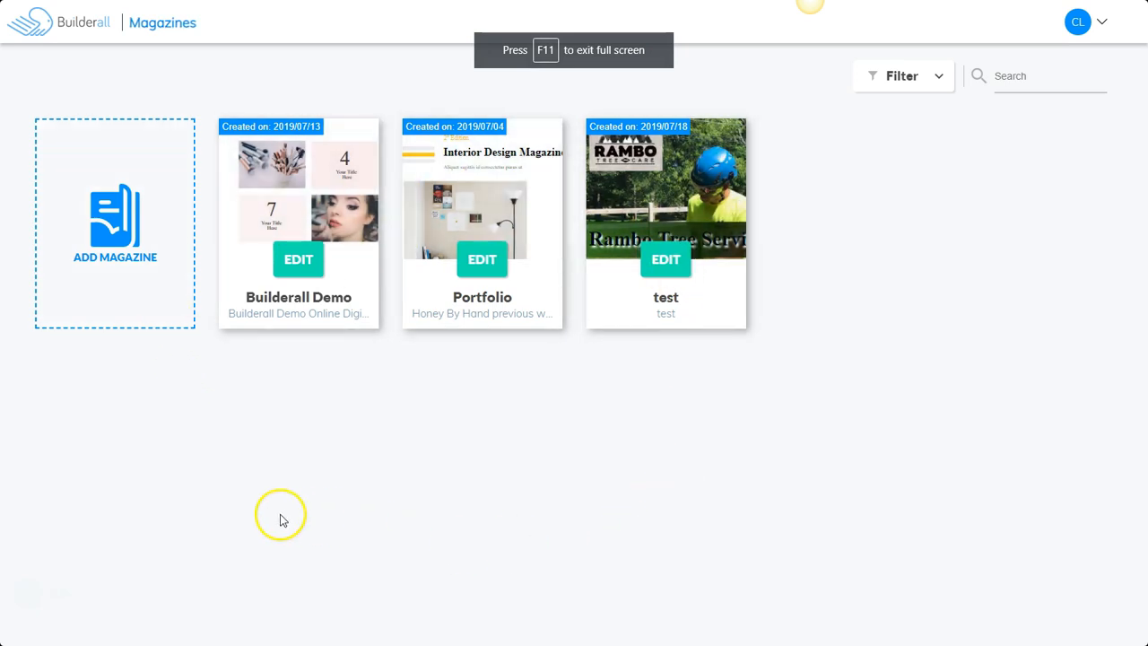
mouse_move(339, 276)
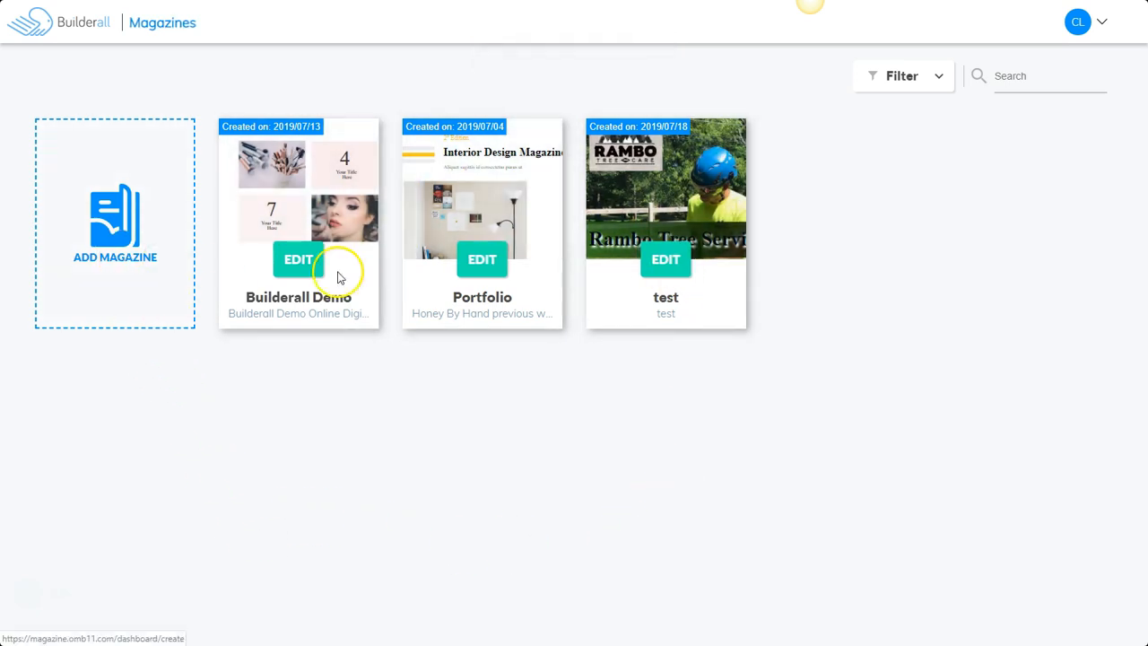
mouse_move(152, 257)
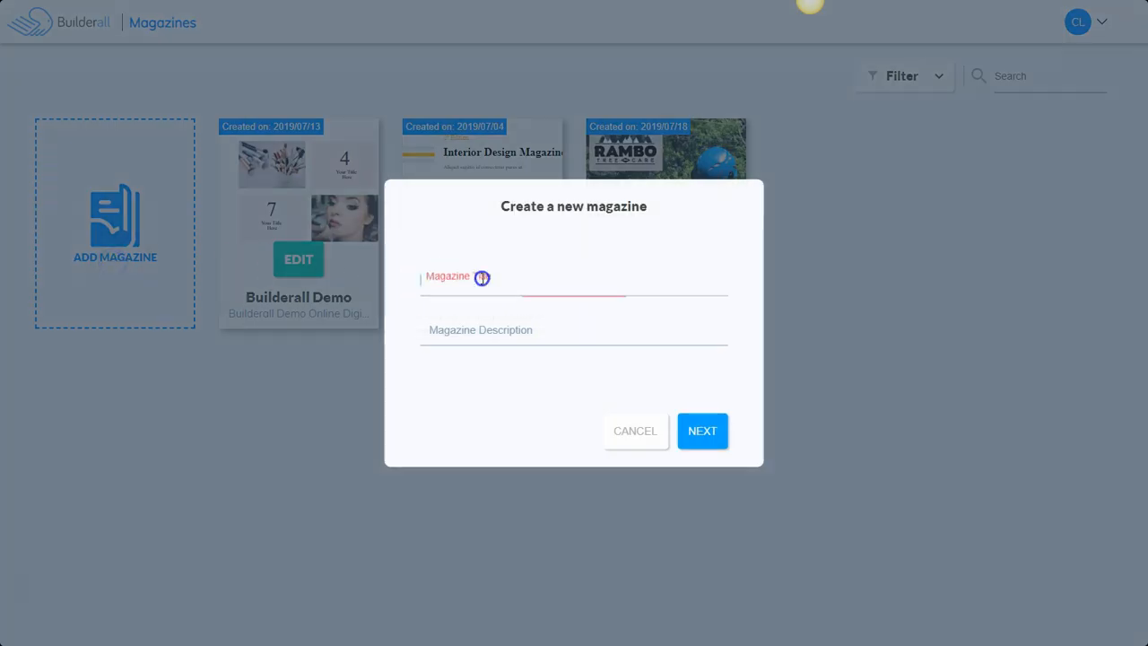
Enter 'demo2' as the new magazine's title and description, then continue.
type("demo2")
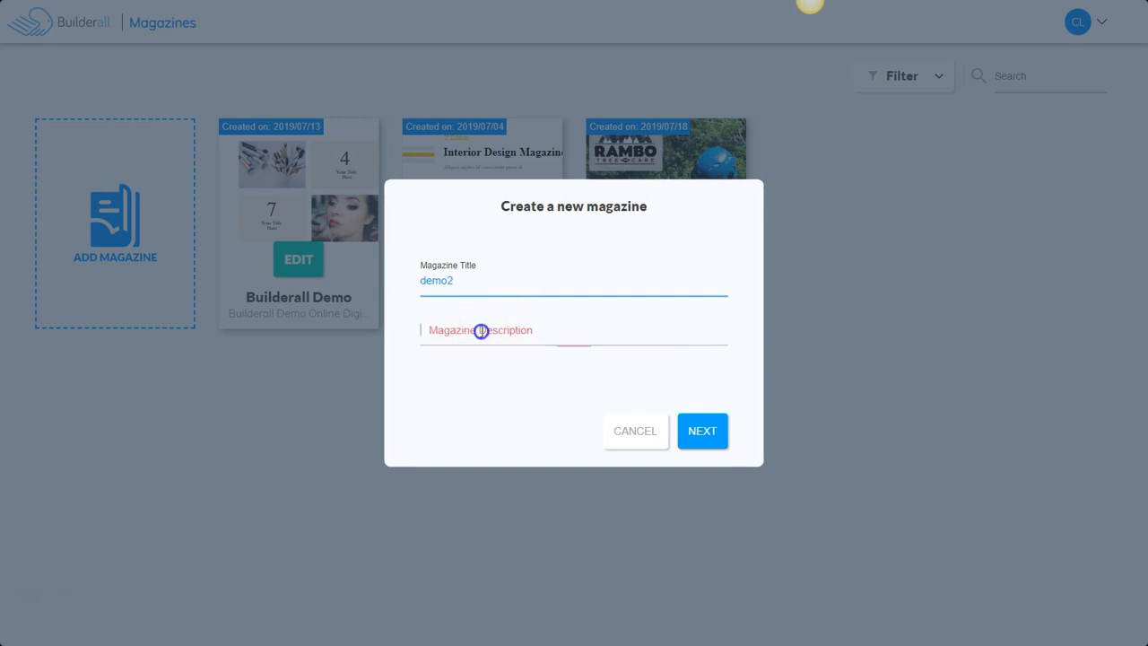
type("demo2")
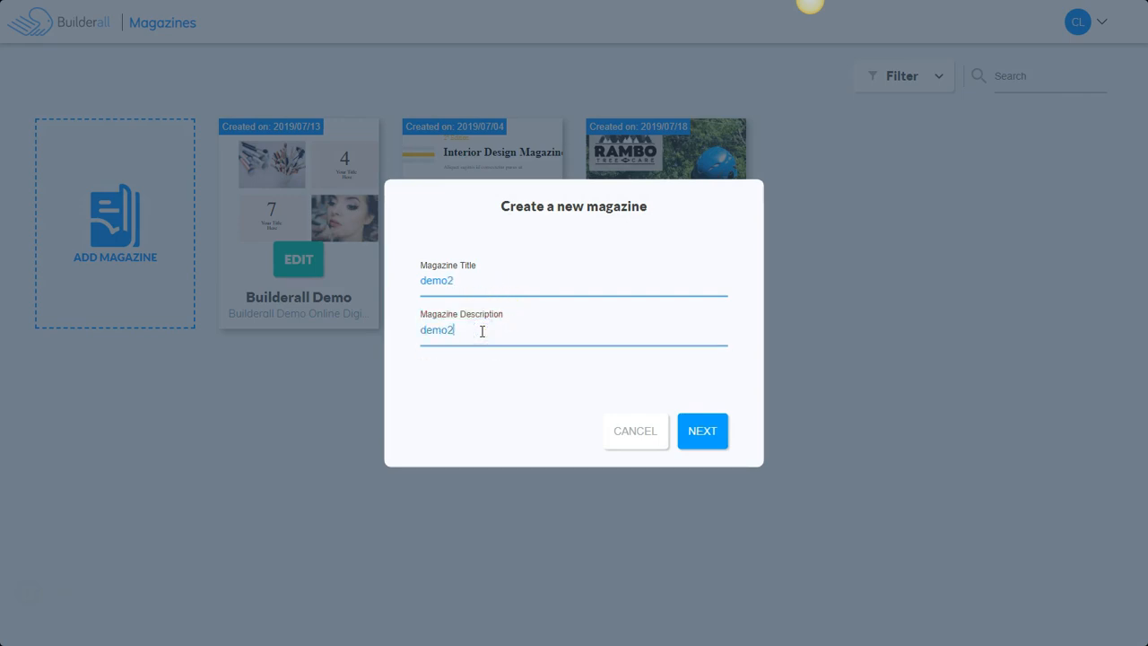
left_click(703, 431)
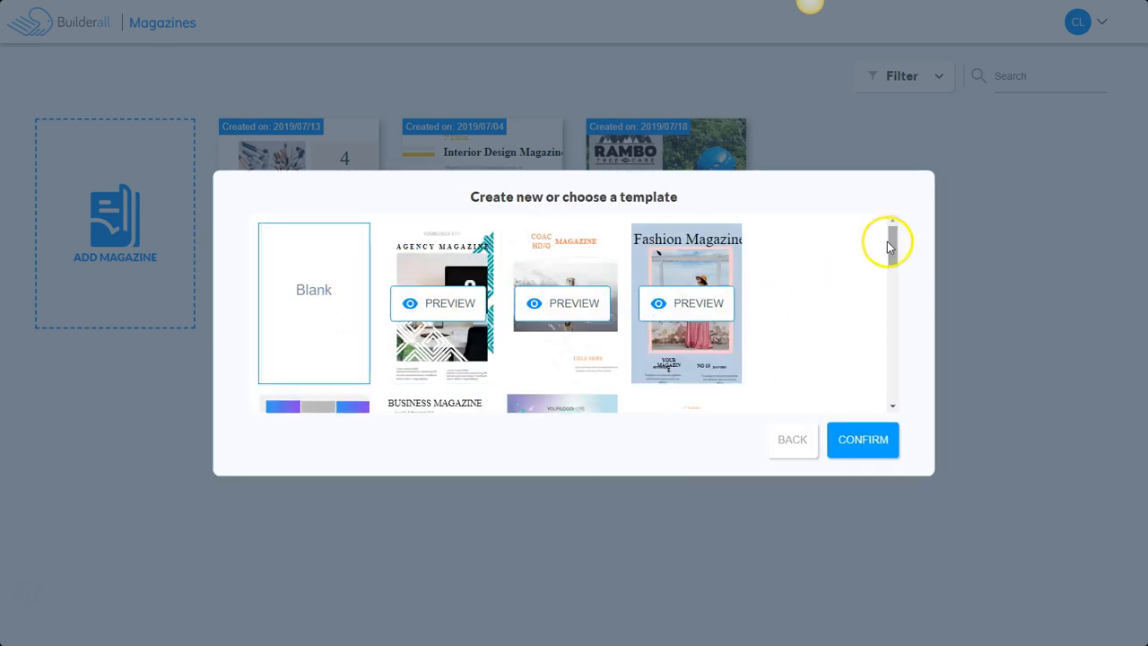
Scroll the template list down to the Wedding, Coffee and Catering & Chef templates.
scroll("down", 3)
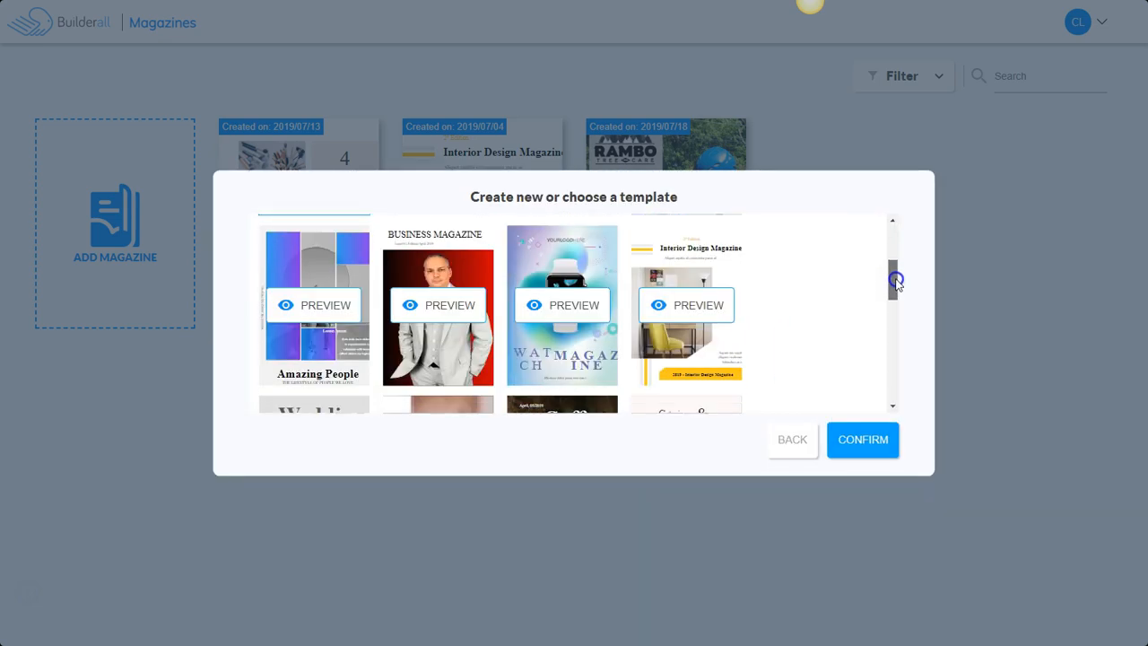
scroll("down", 3)
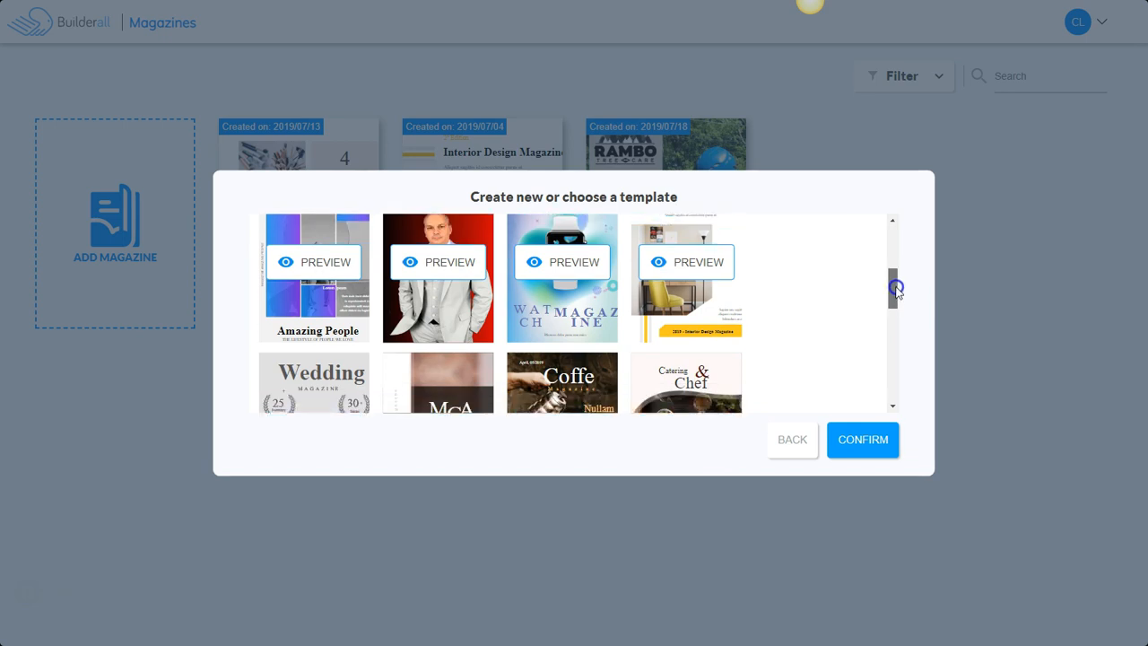
scroll("down", 3)
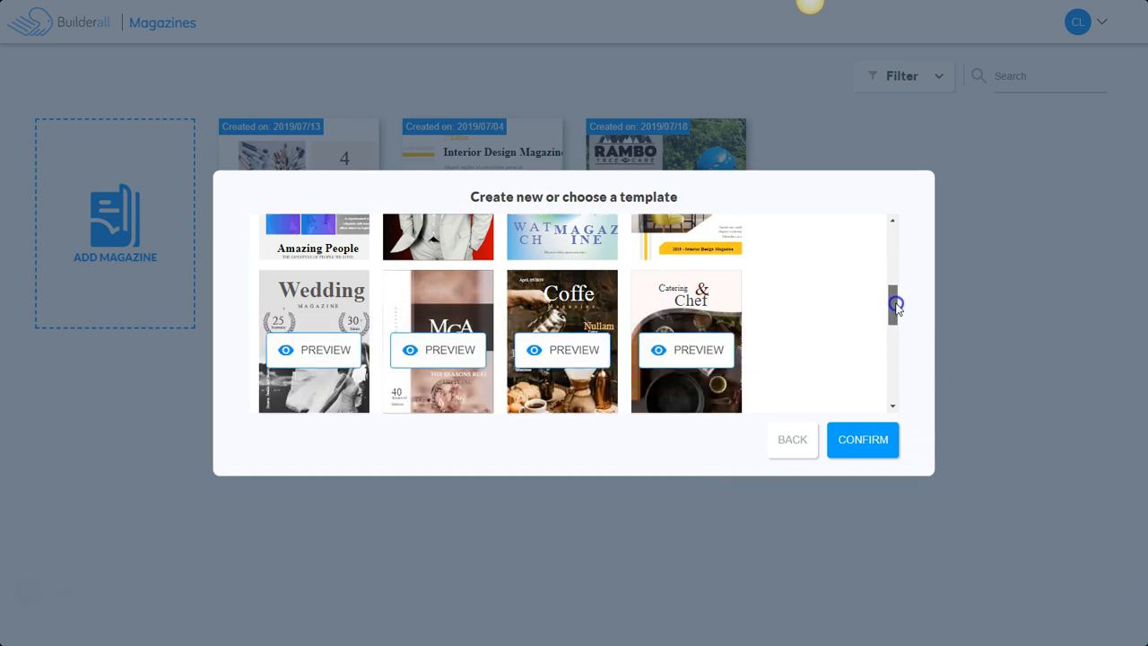
scroll("down", 3)
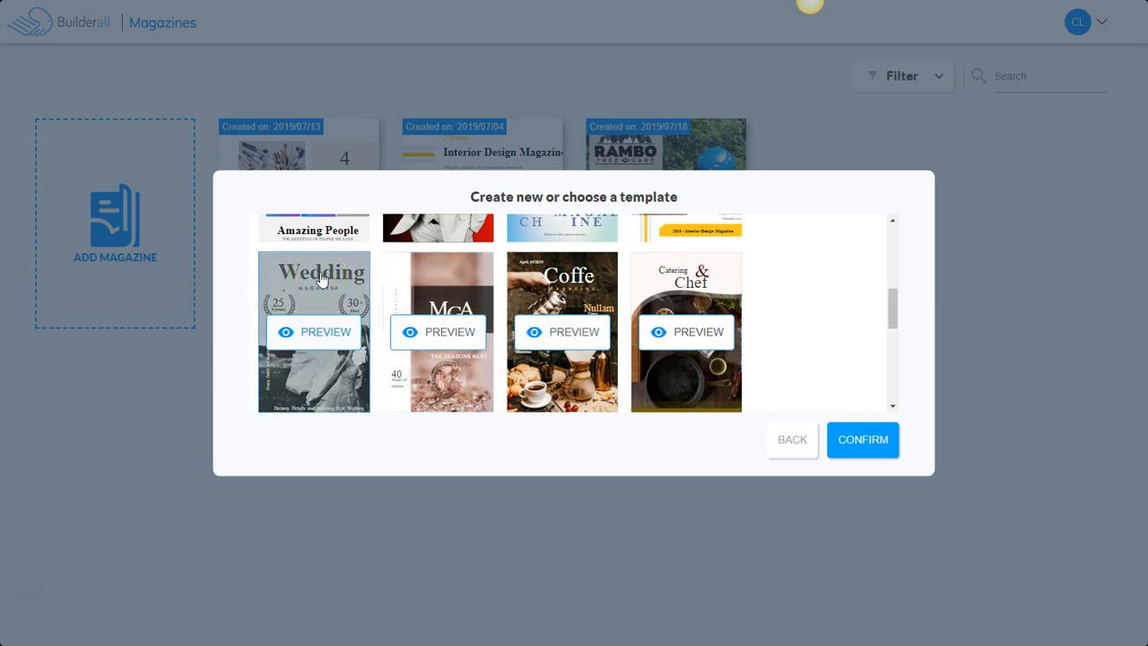
mouse_move(322, 278)
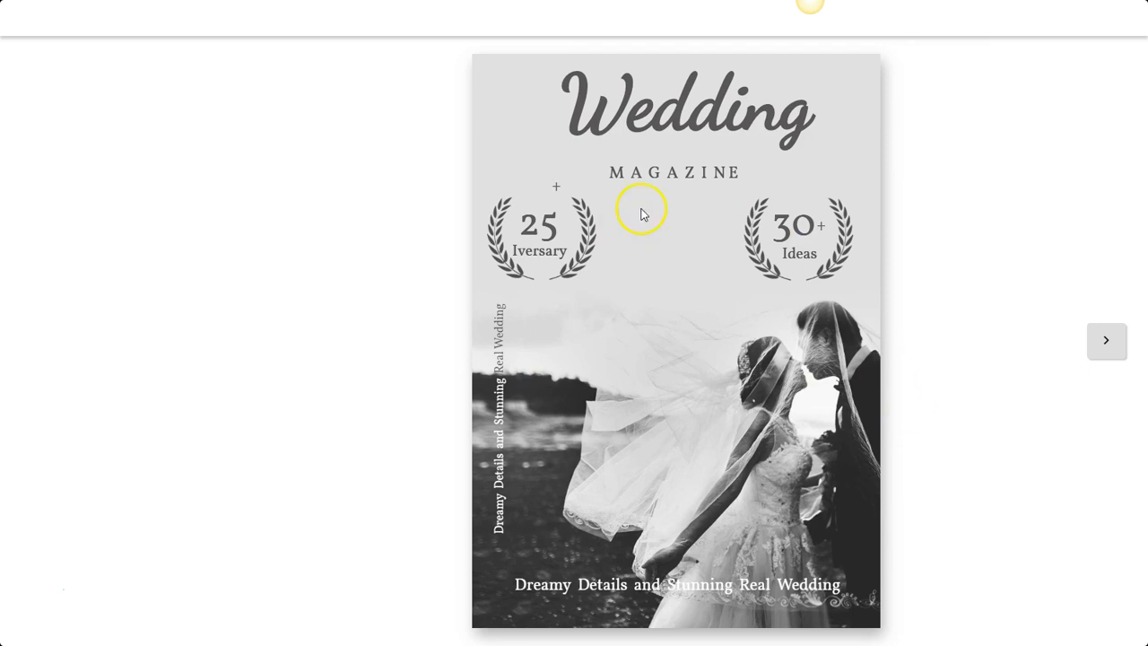
mouse_move(1106, 341)
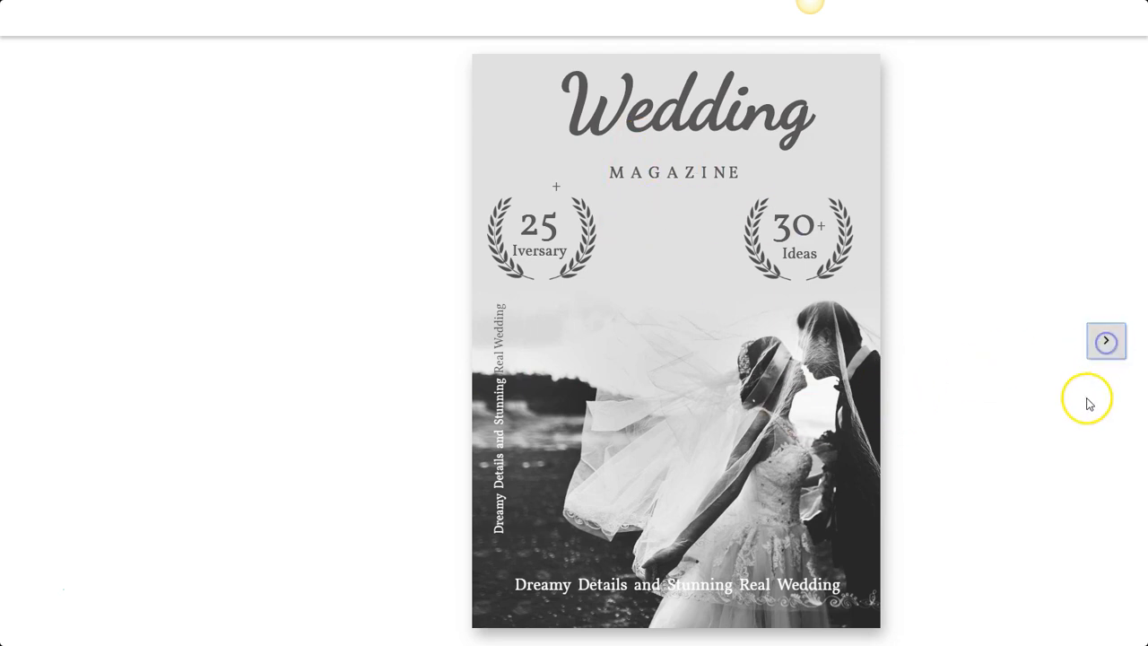
Flip forward through the Wedding preview to the Wedding of The Year spread.
left_click(1106, 341)
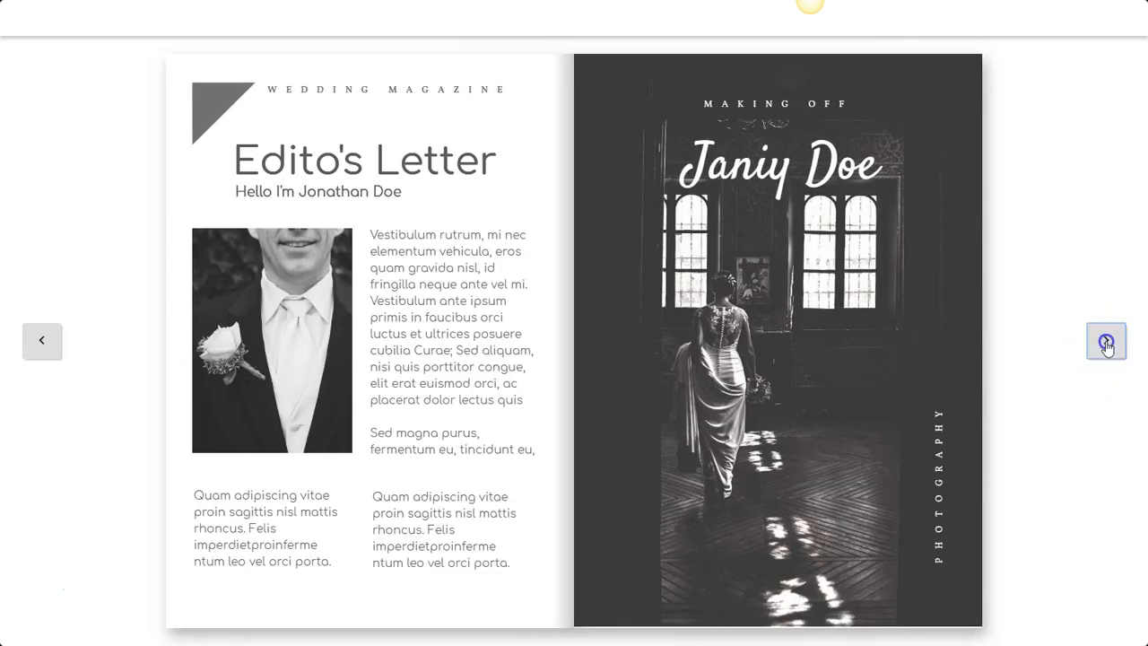
left_click(1107, 341)
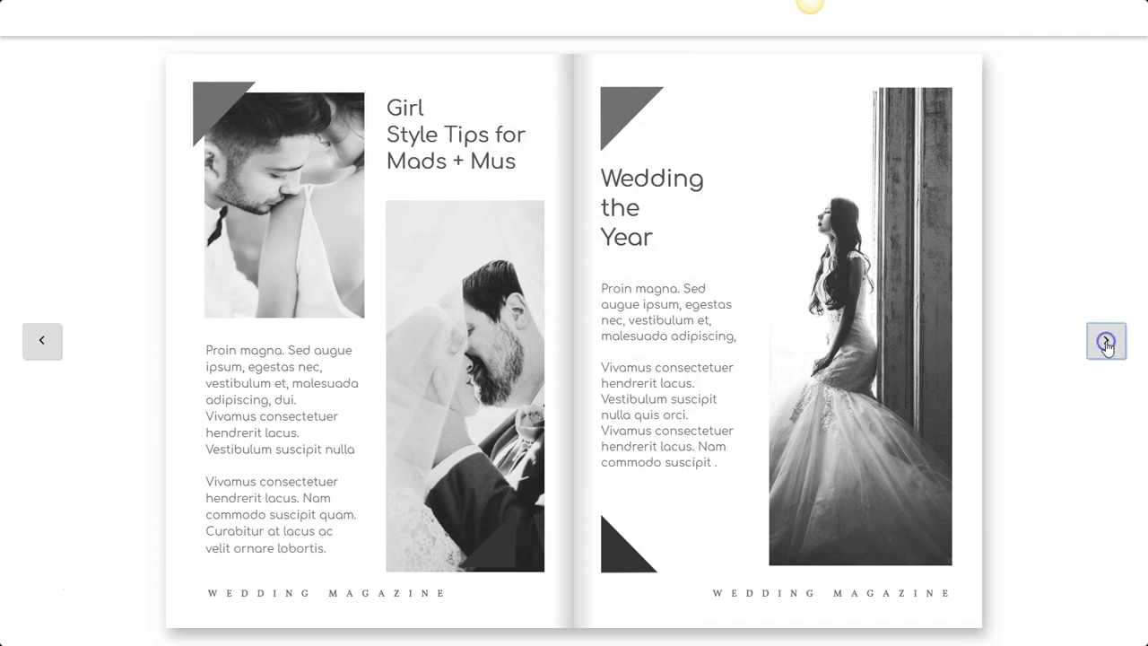
left_click(1106, 340)
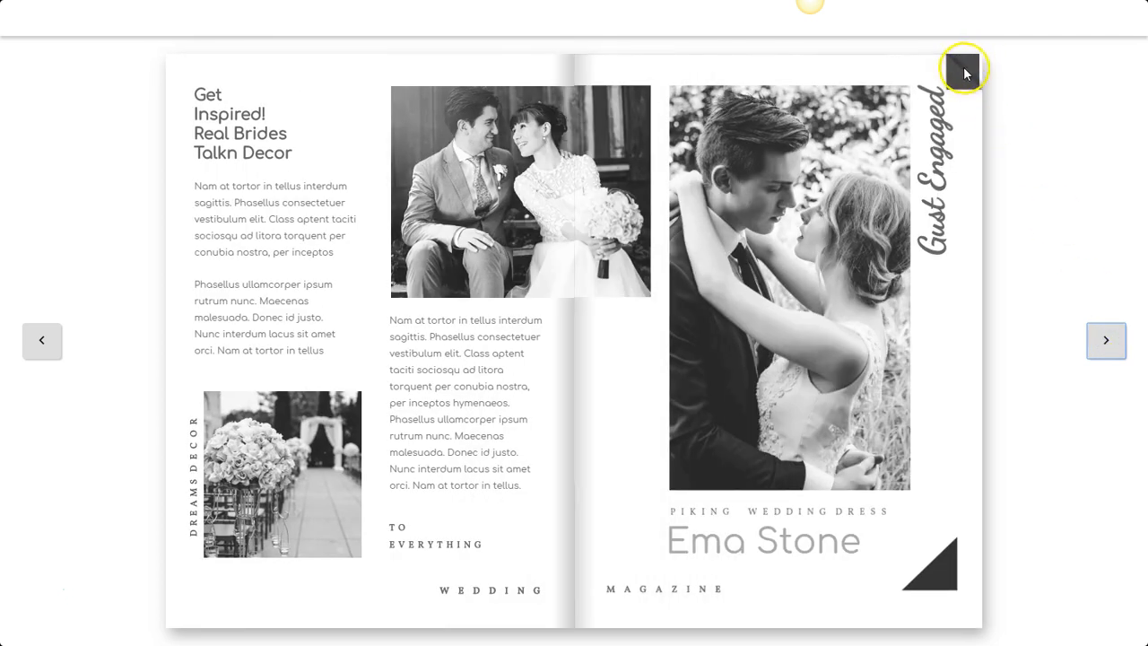
left_click(963, 68)
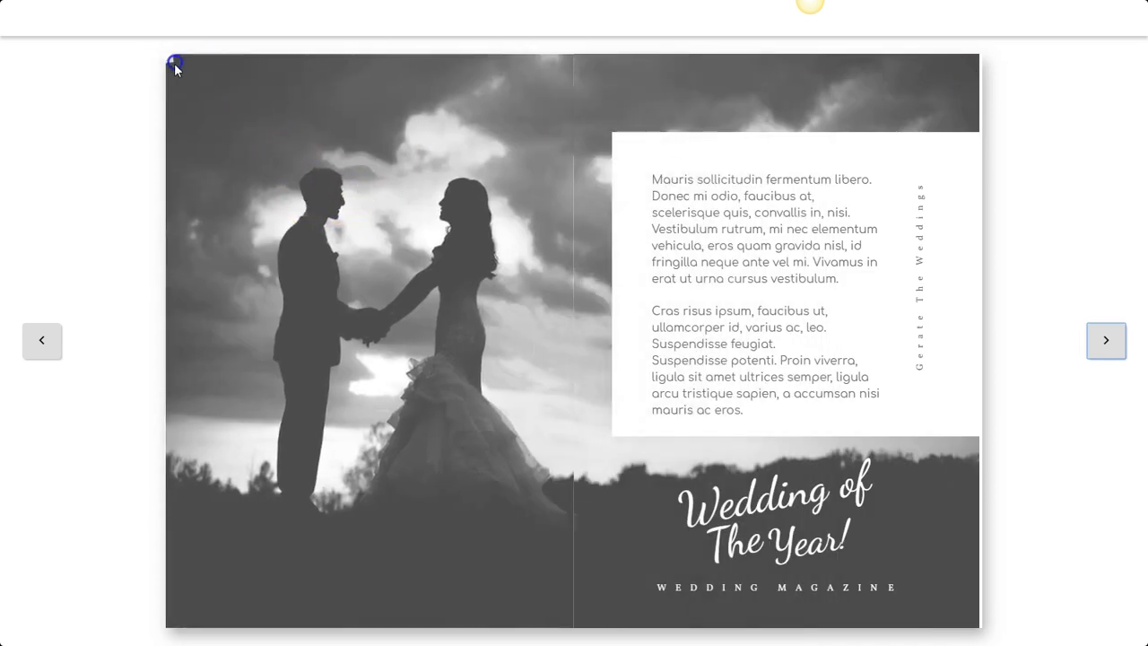
Flip back through Get Inspired and Girl Style Tips to the Edito's Letter spread.
left_click(1106, 340)
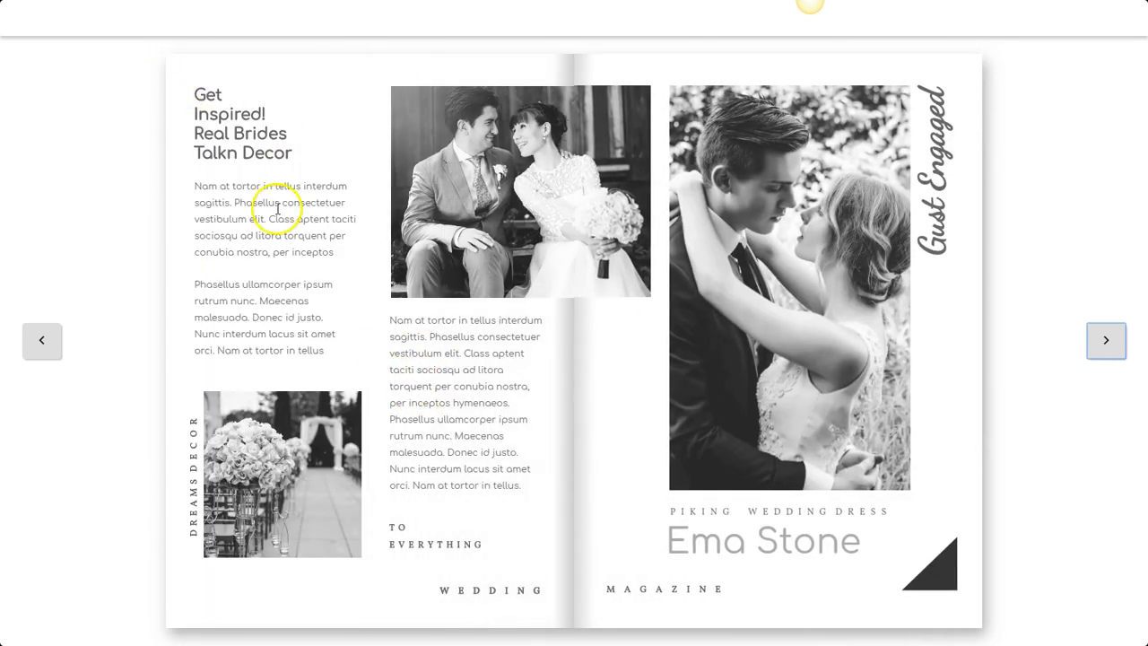
left_click(42, 340)
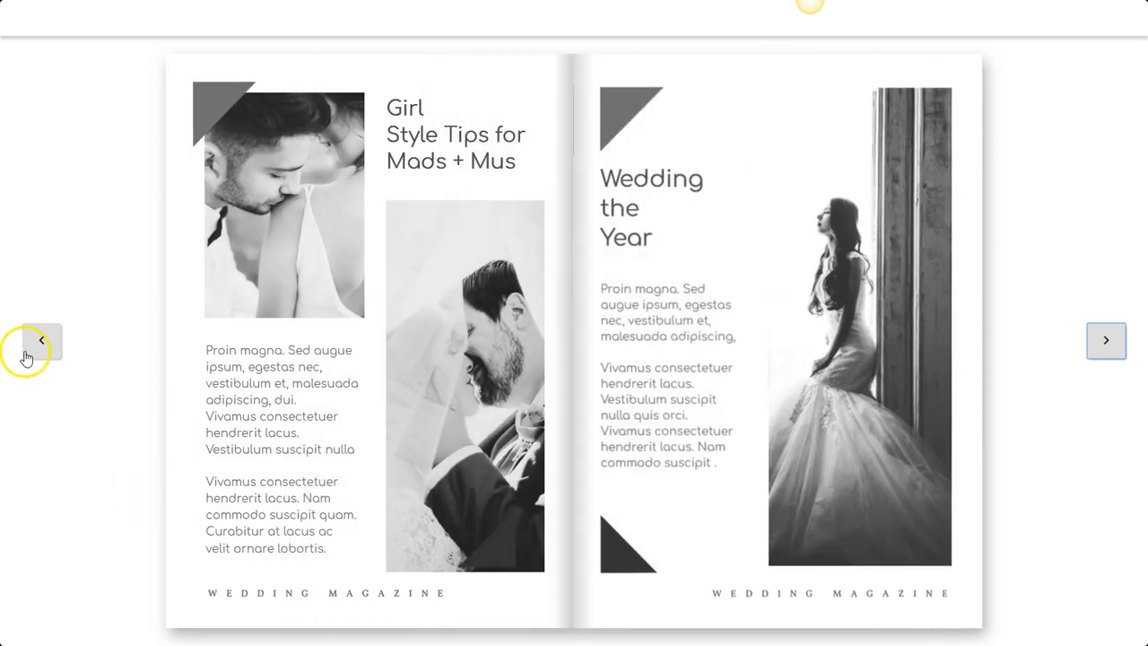
left_click(41, 340)
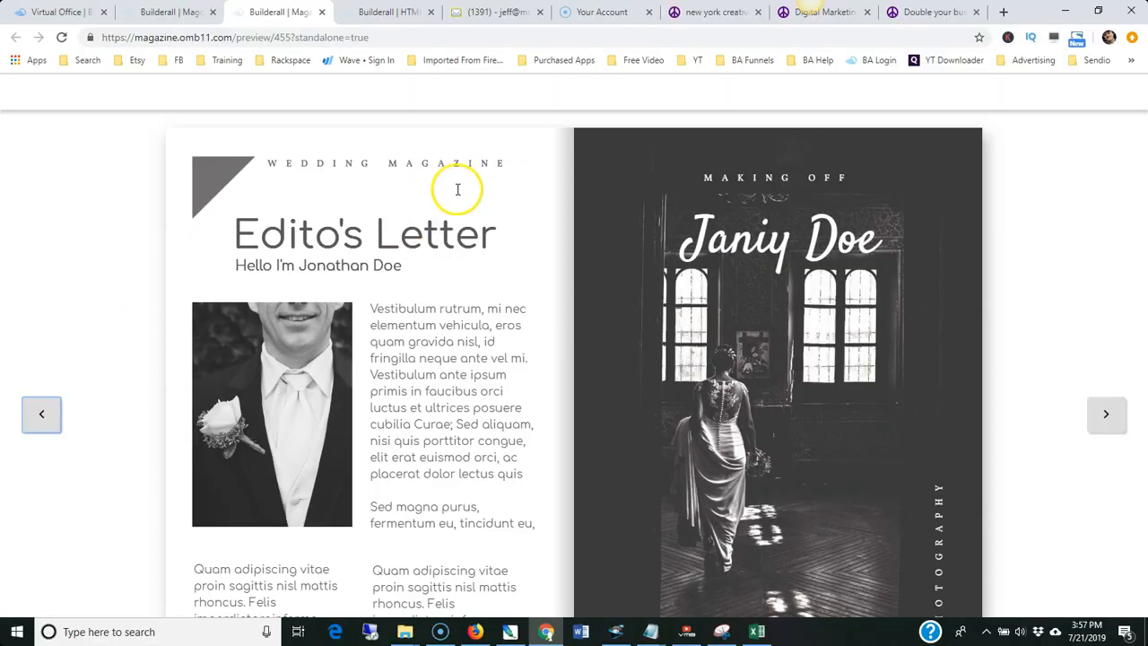
Abandon the demo2 magazine, go full screen, and edit the test magazine.
scroll("down", 3)
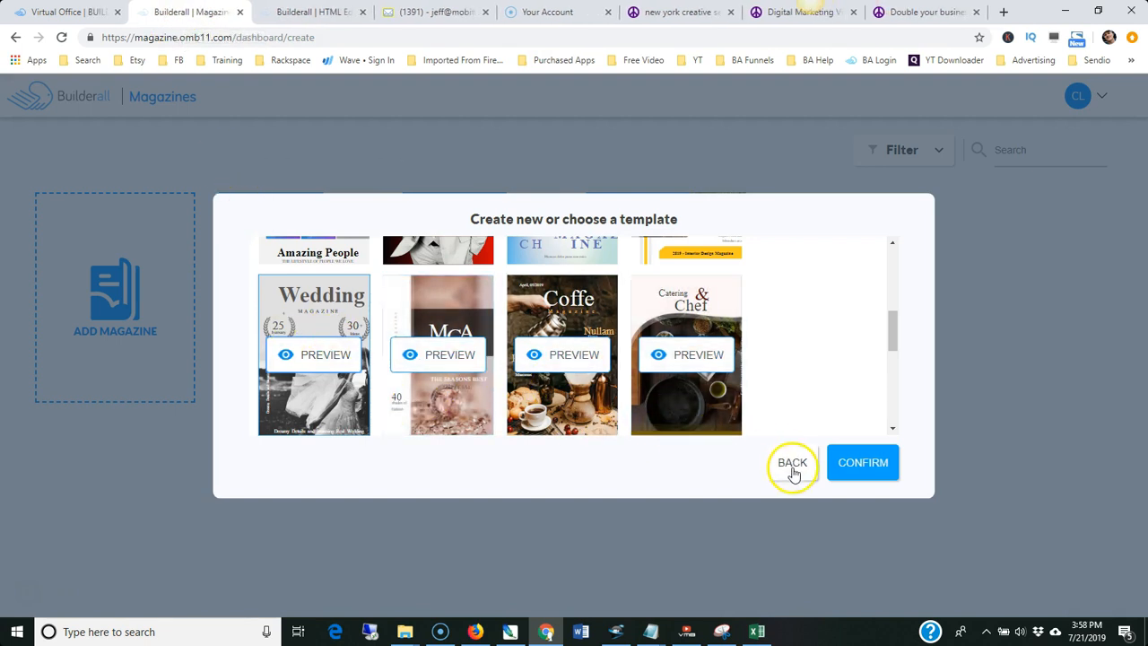
left_click(792, 462)
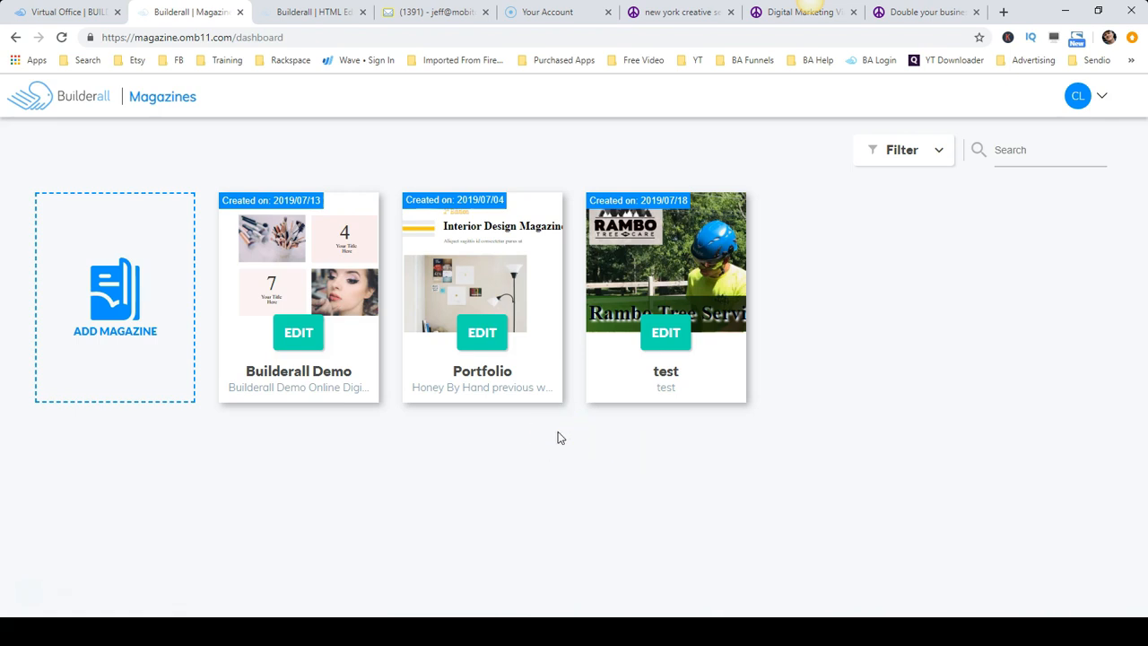
key("f11")
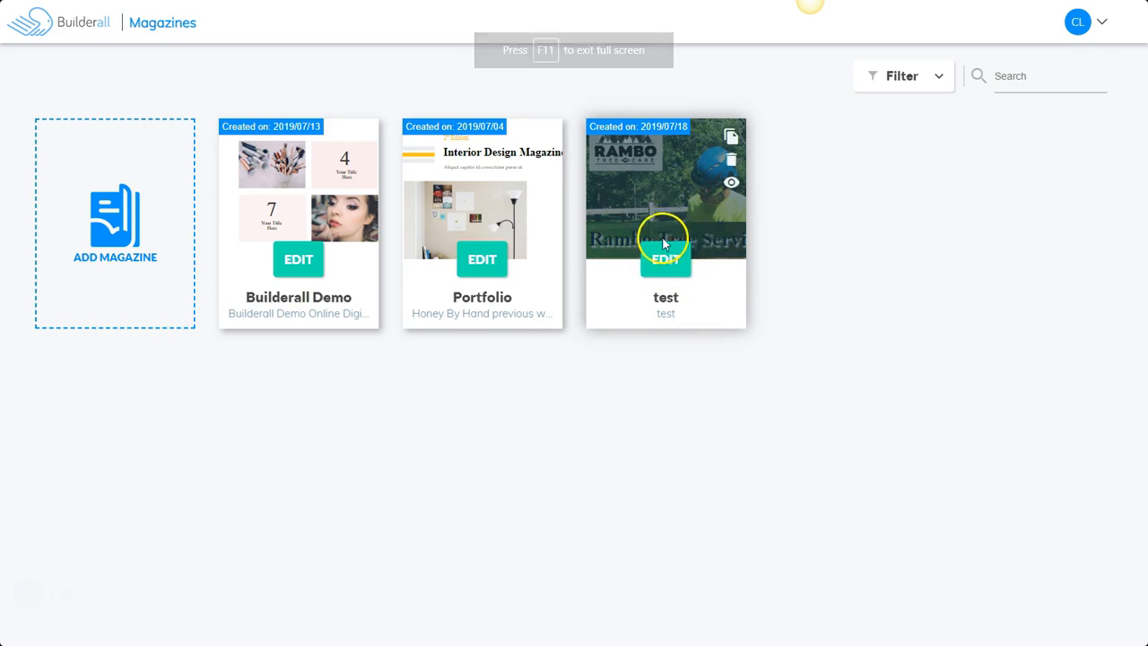
left_click(665, 259)
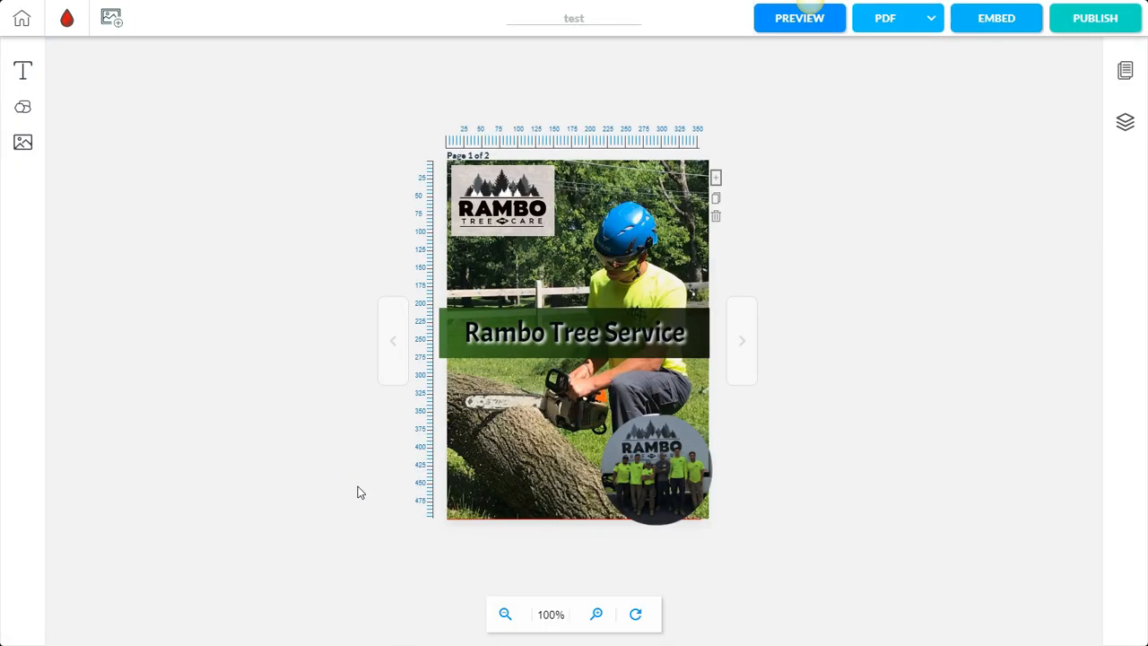
View both pages of the Rambo Tree Service magazine.
left_click(502, 199)
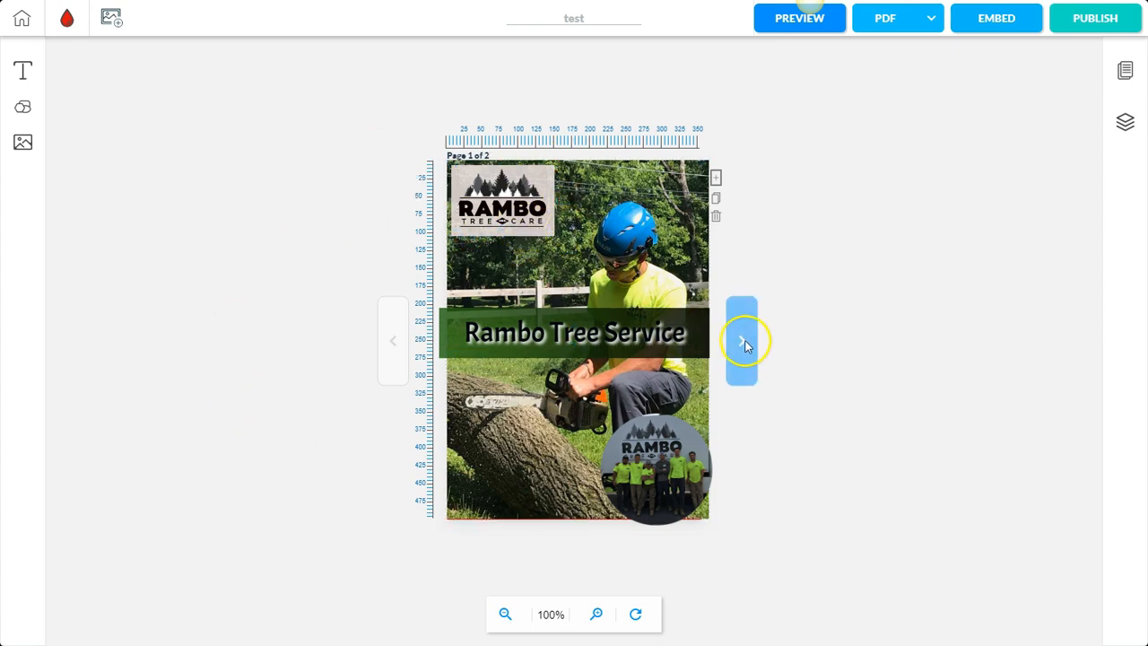
left_click(742, 341)
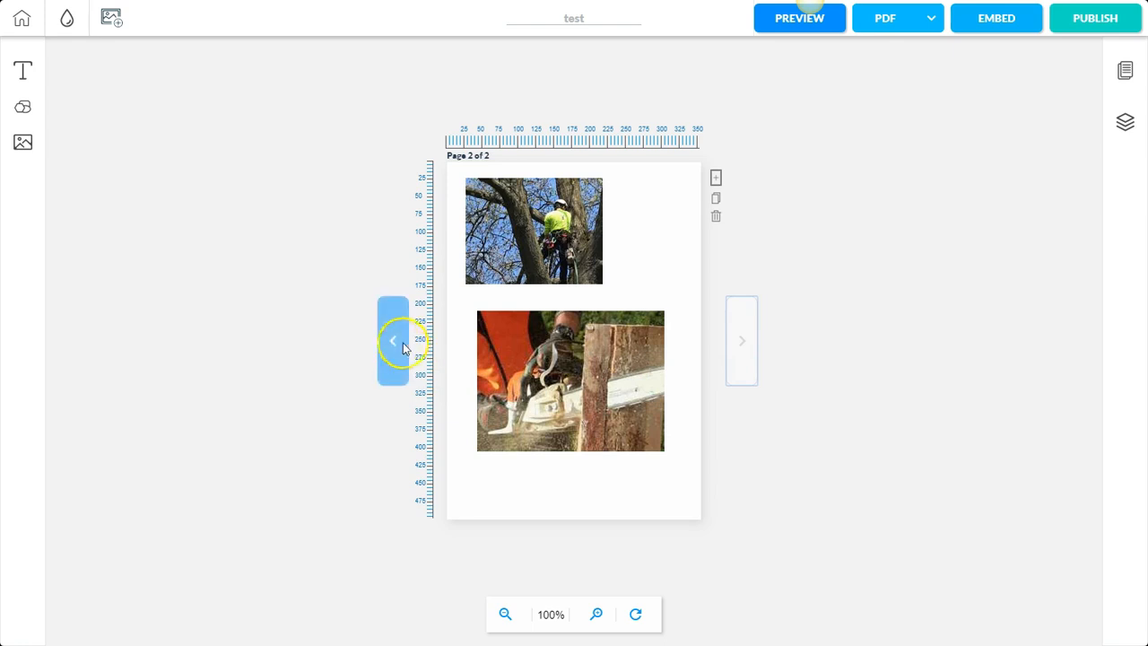
left_click(393, 341)
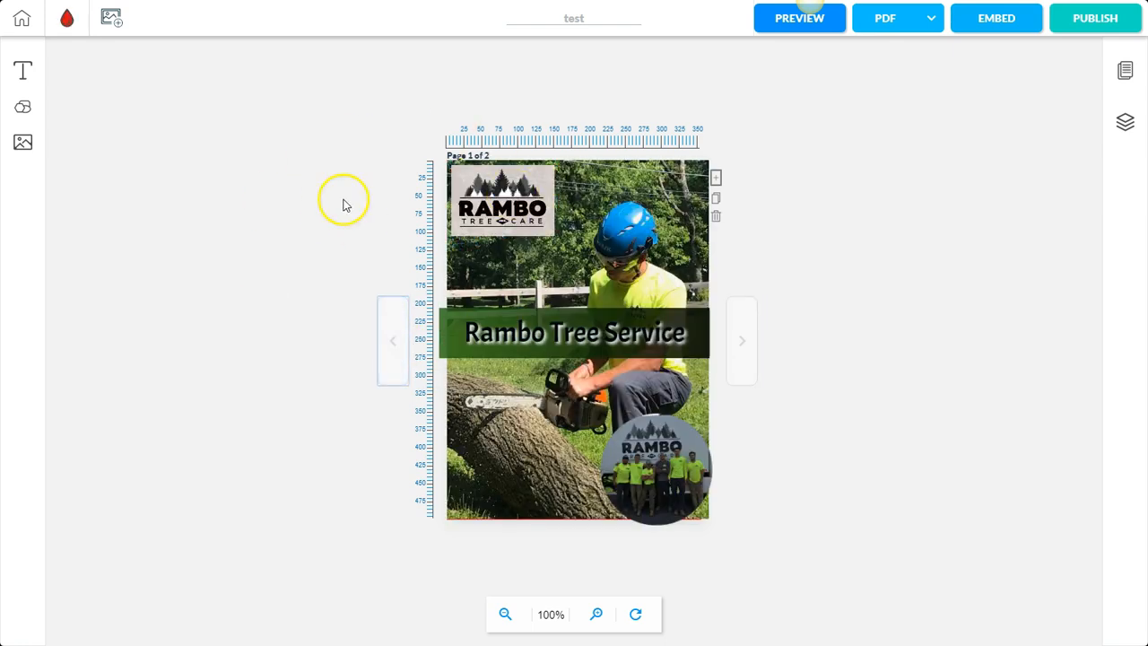
mouse_move(23, 107)
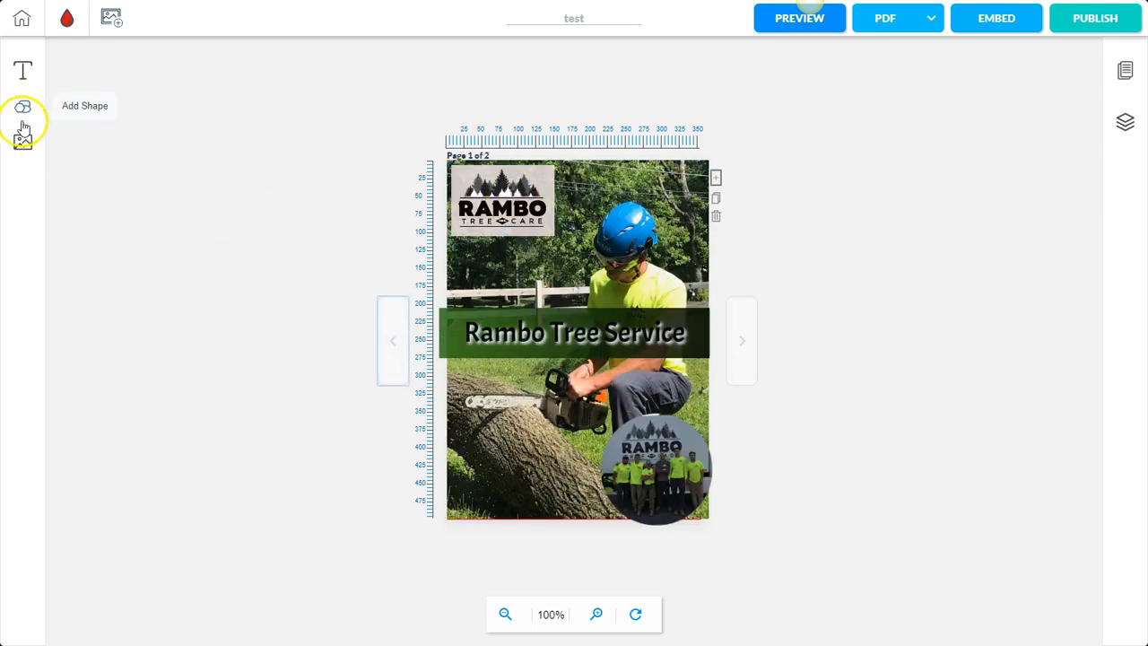
mouse_move(22, 143)
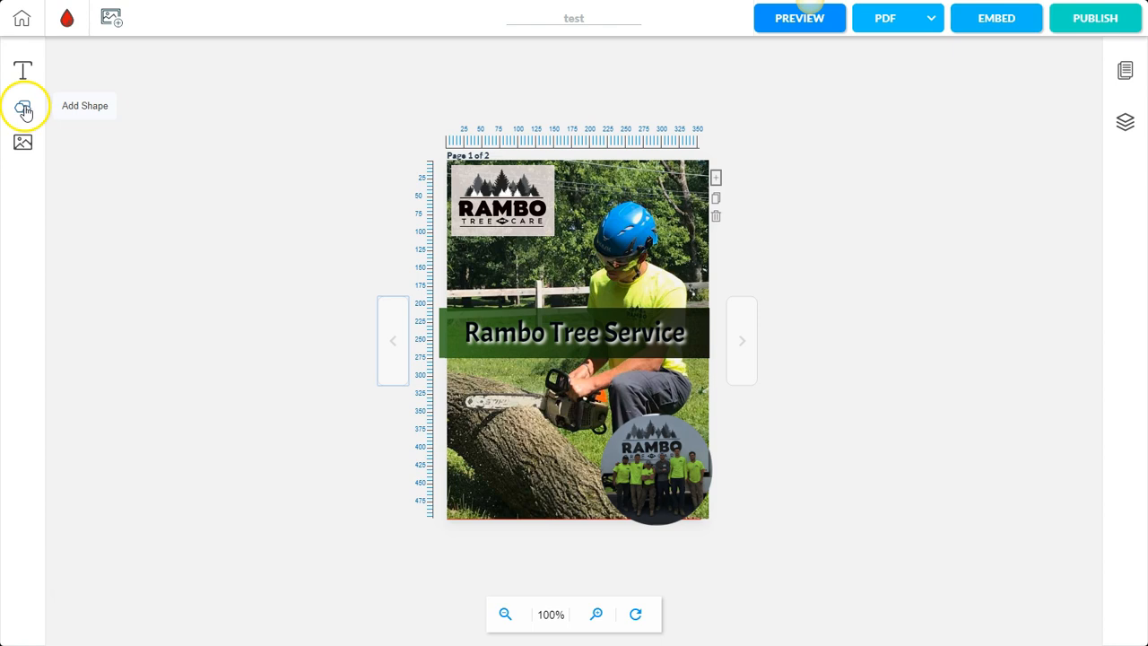
Select and deselect the RAMBO logo, then preview the magazine.
left_click(503, 198)
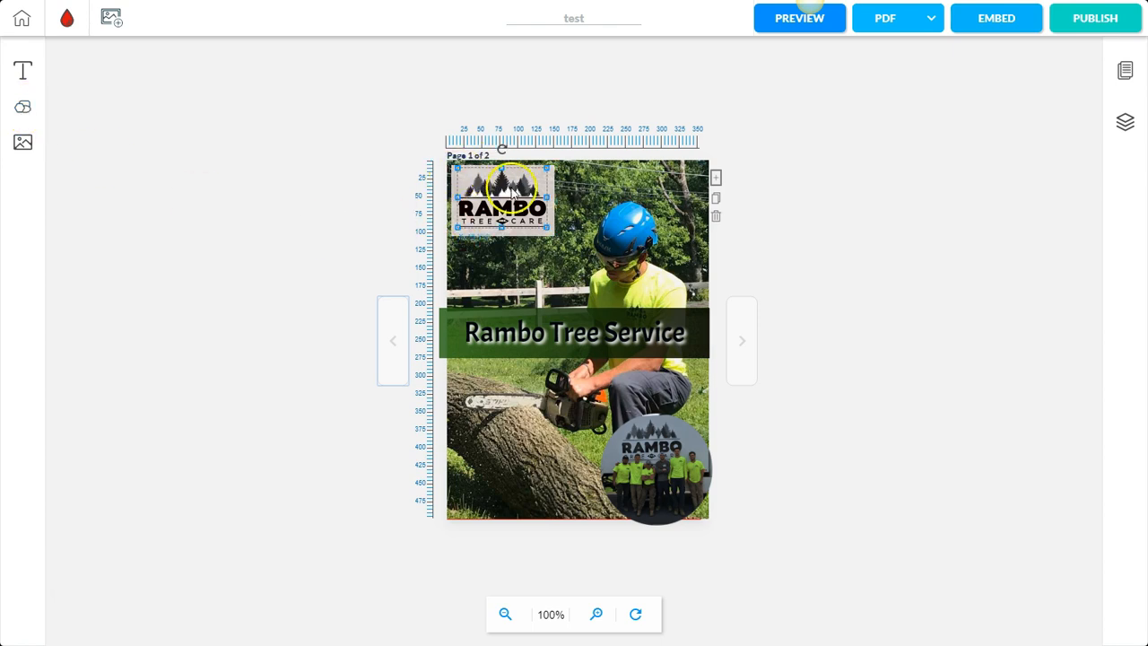
left_click(574, 332)
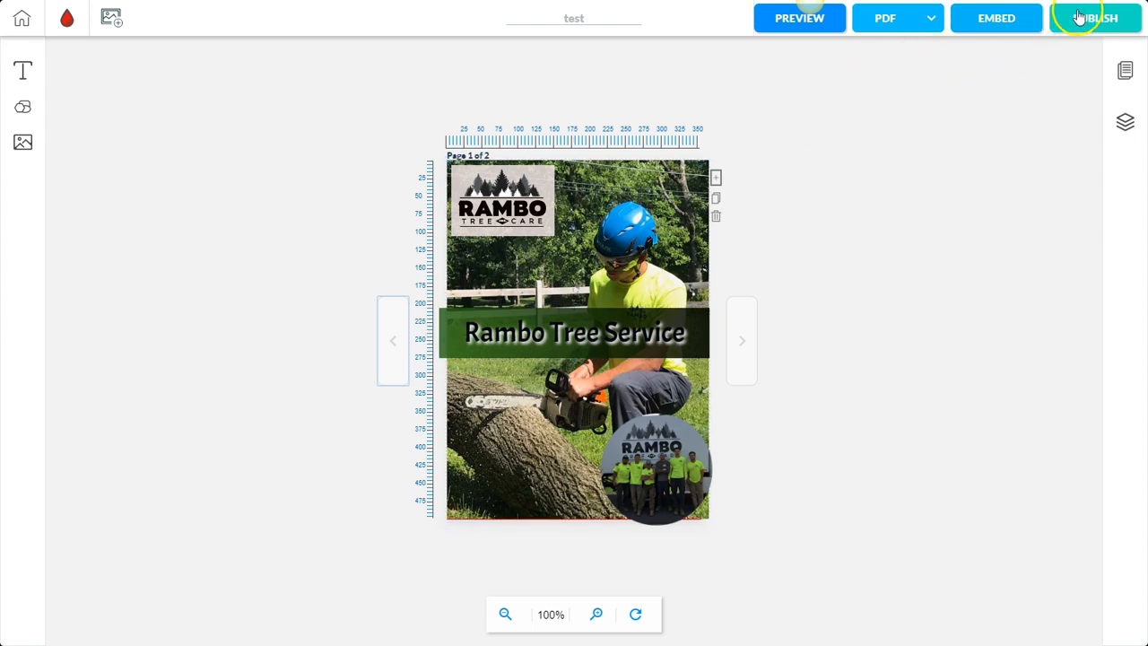
left_click(798, 17)
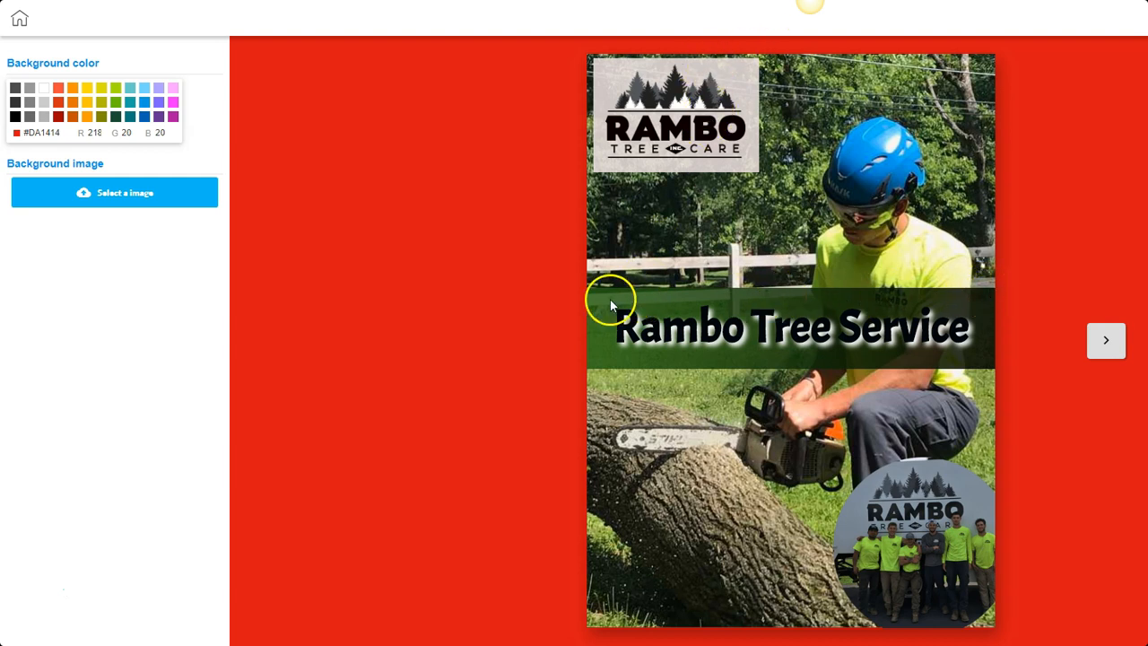
mouse_move(985, 294)
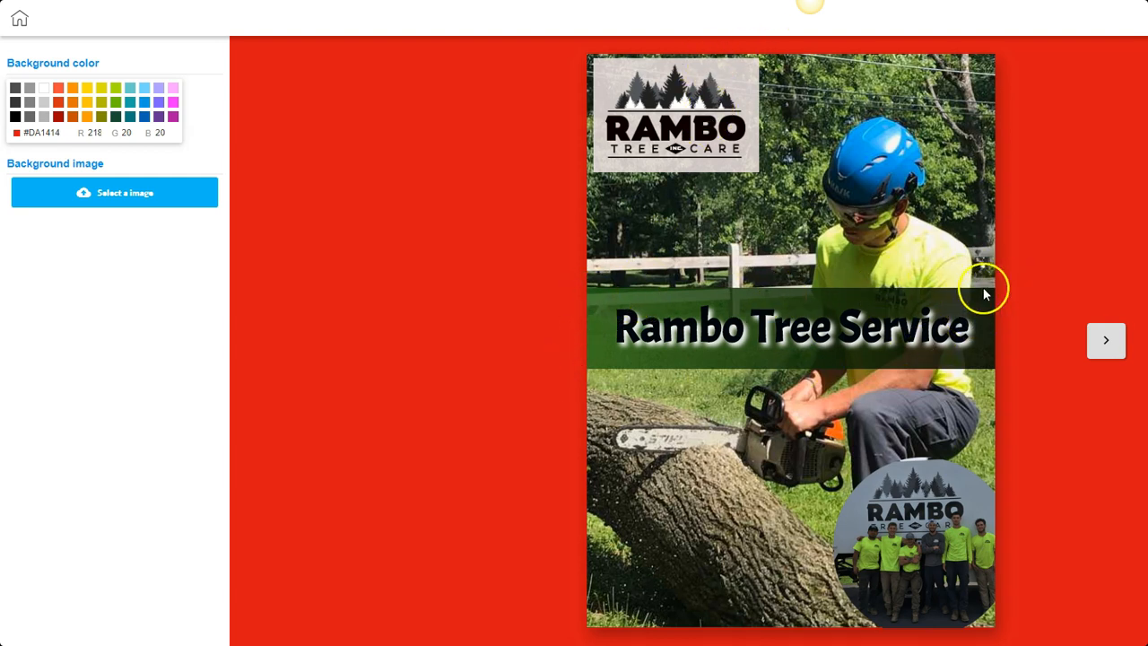
mouse_move(870, 330)
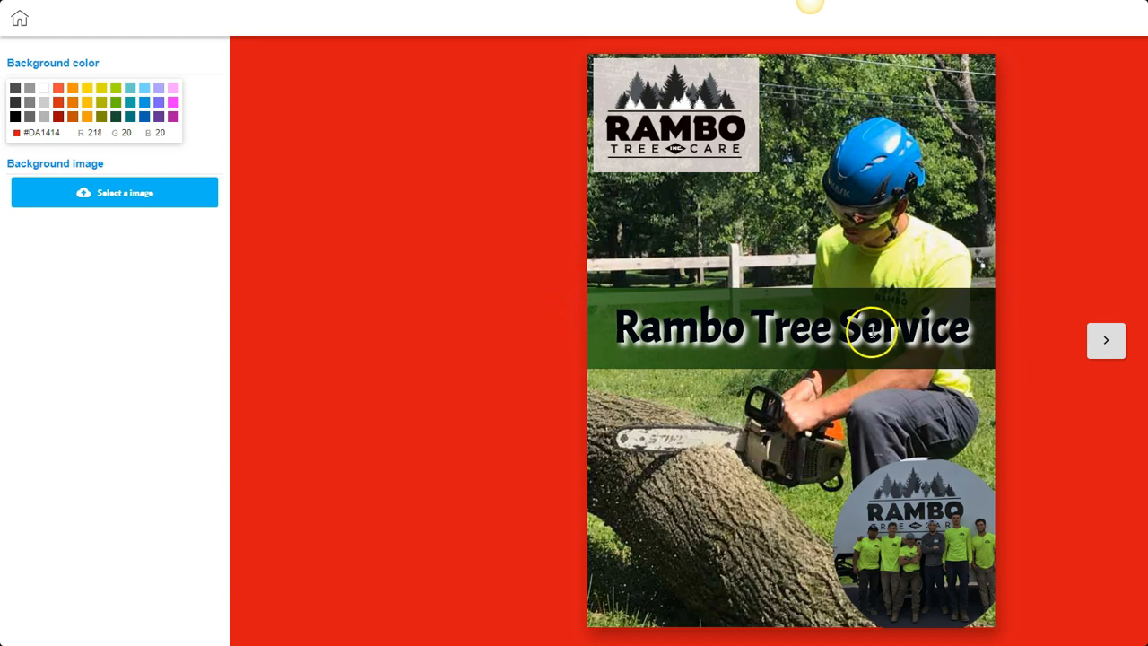
Flip through the red-background preview and return to the editor via Home.
left_click(1106, 340)
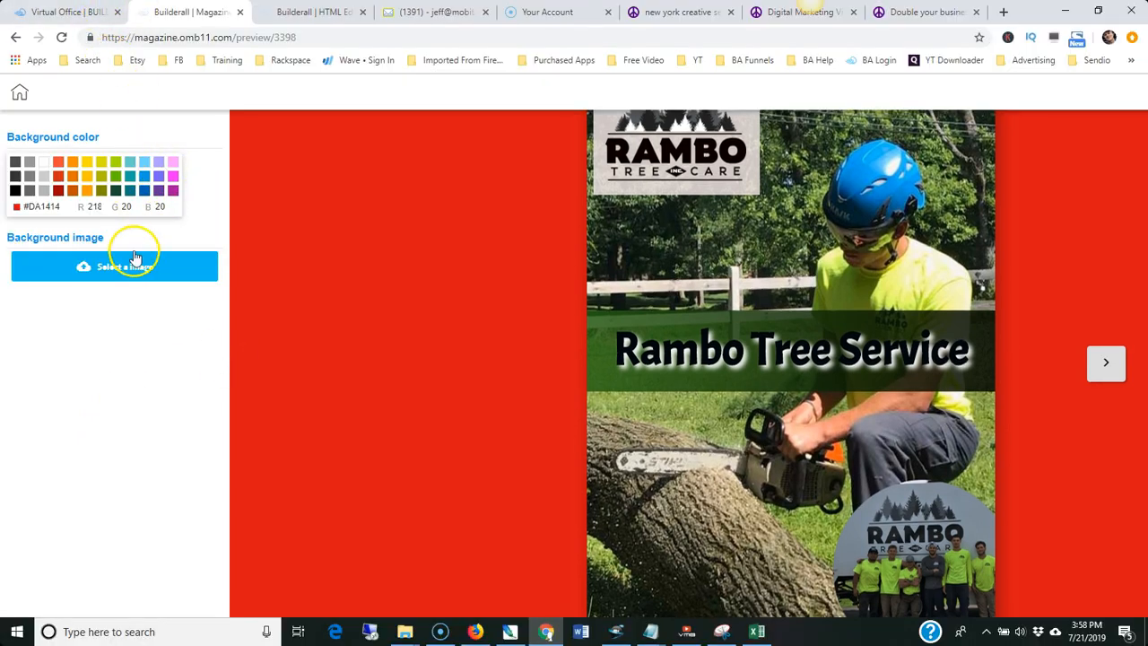
left_click(20, 92)
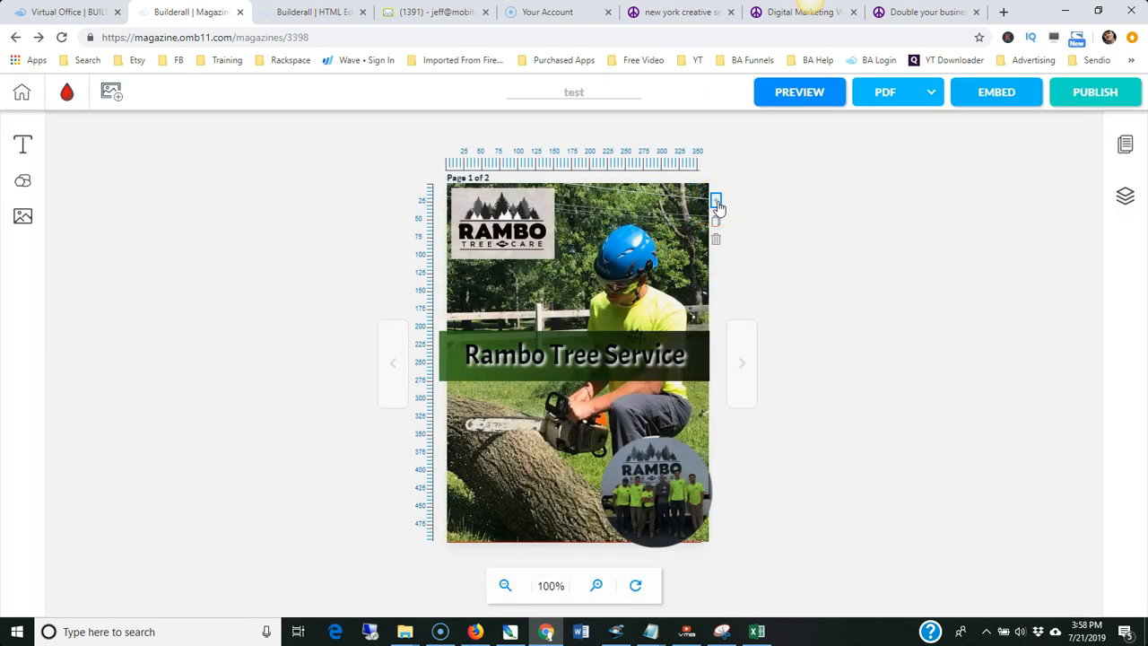
Add a blank third page and navigate back to the cover, page 1 of 3.
left_click(716, 200)
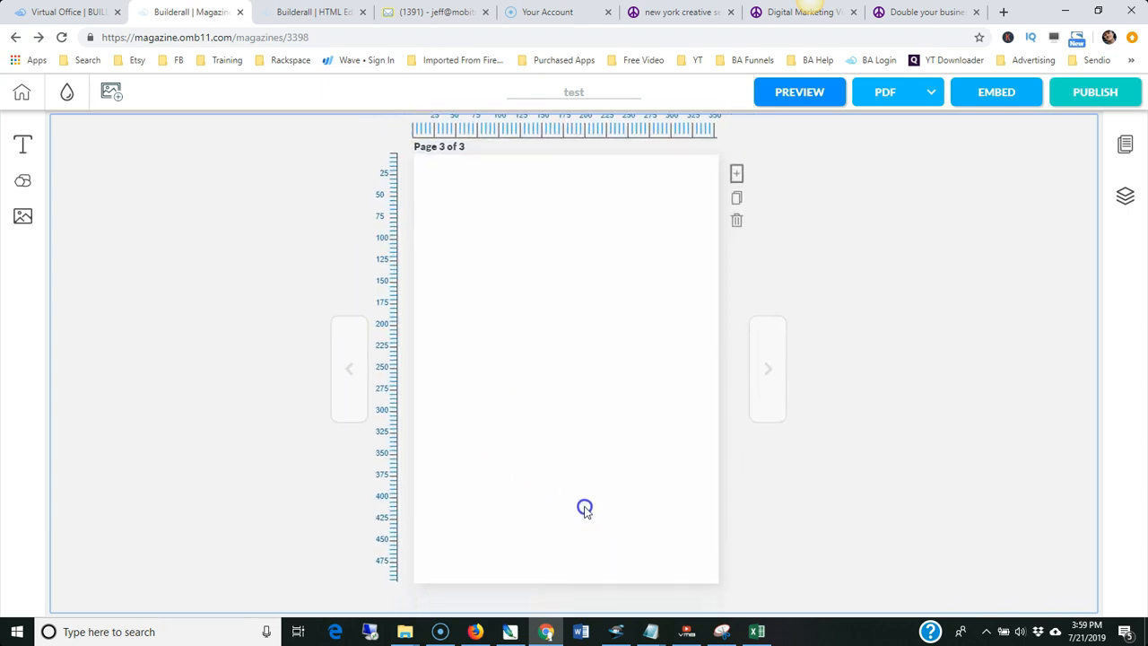
left_click(349, 368)
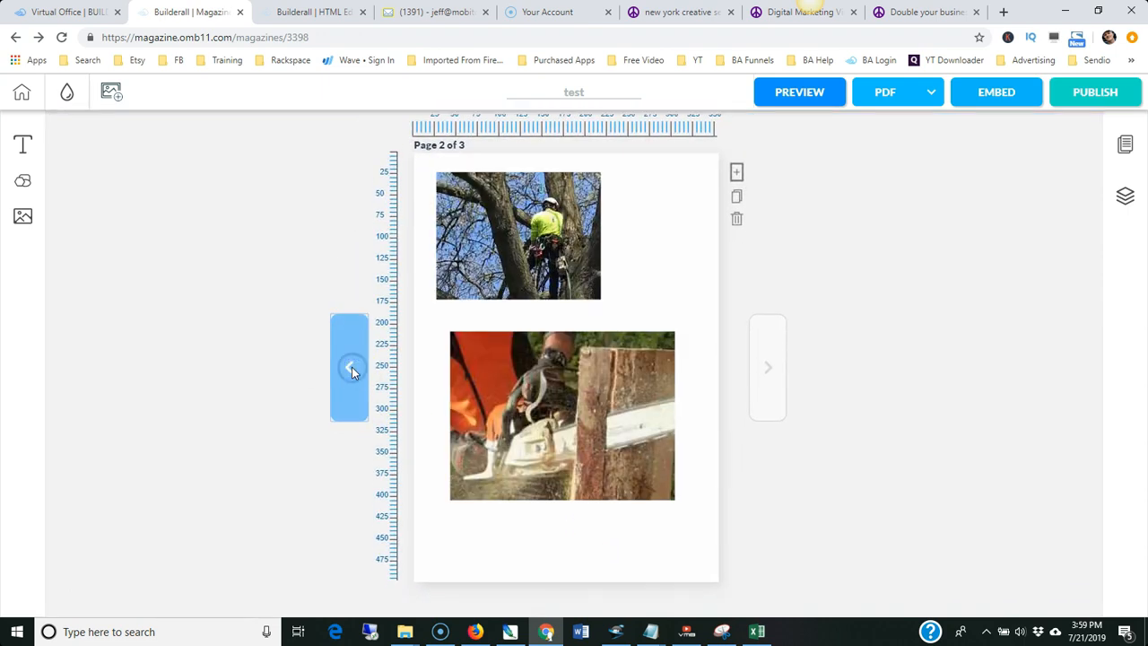
left_click(349, 368)
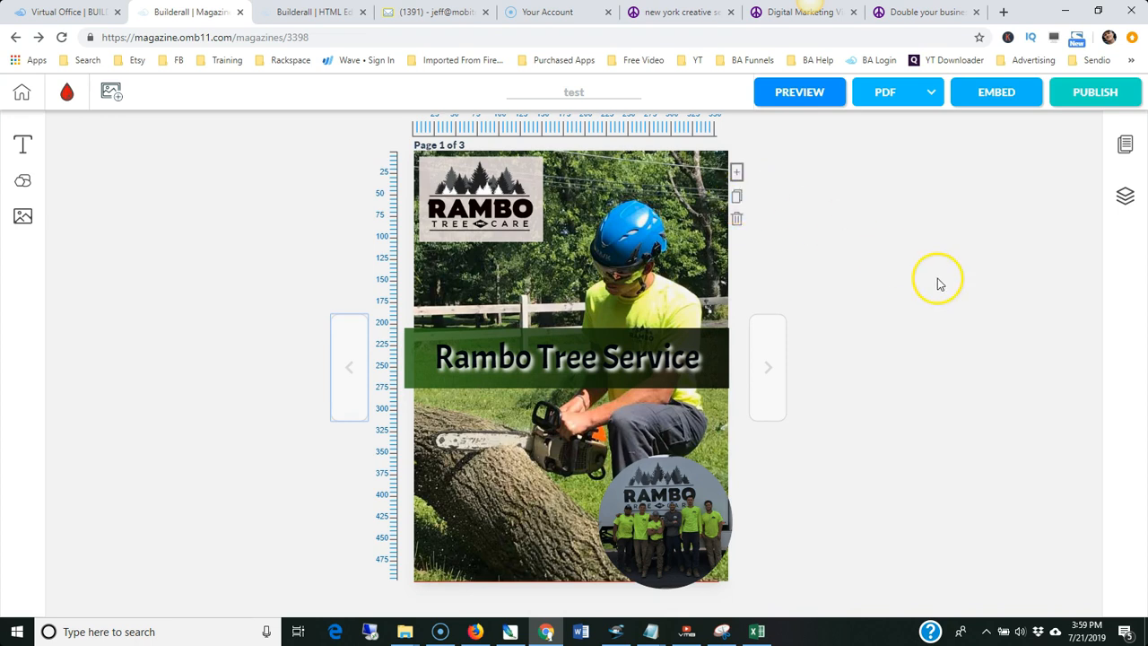
mouse_move(1125, 195)
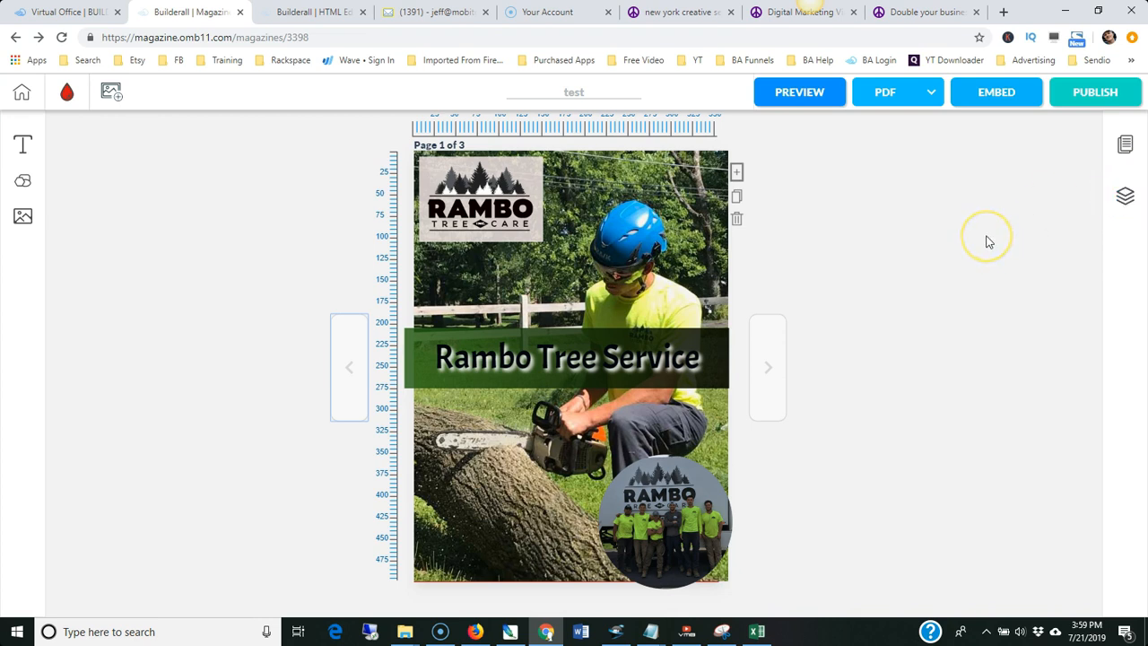
left_click(664, 520)
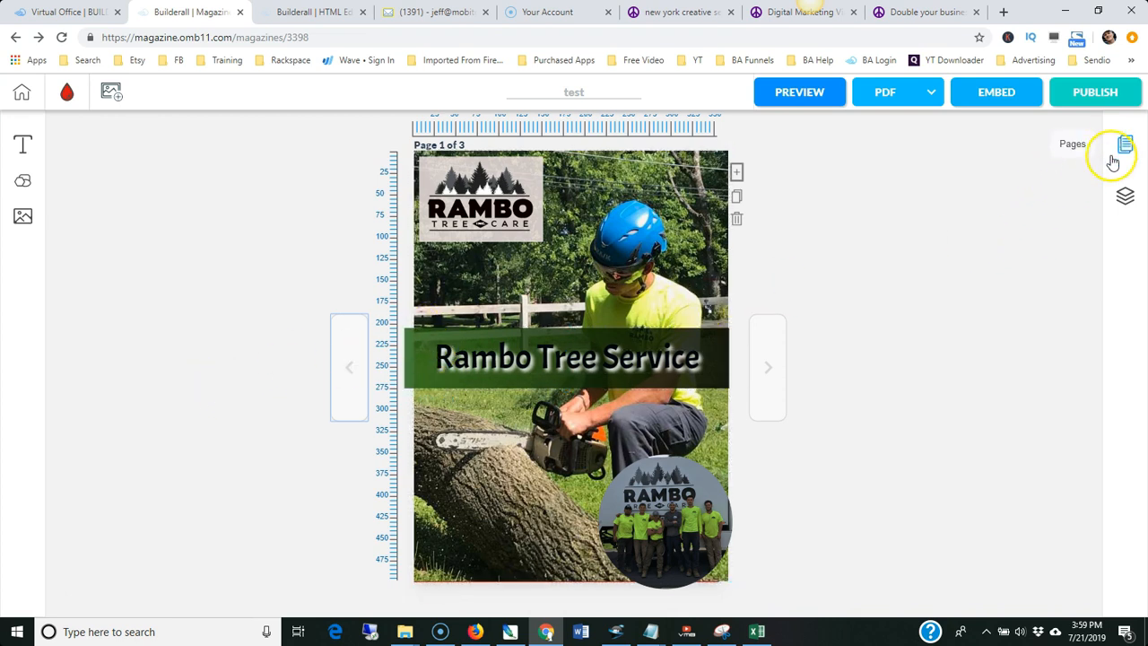
left_click(1125, 143)
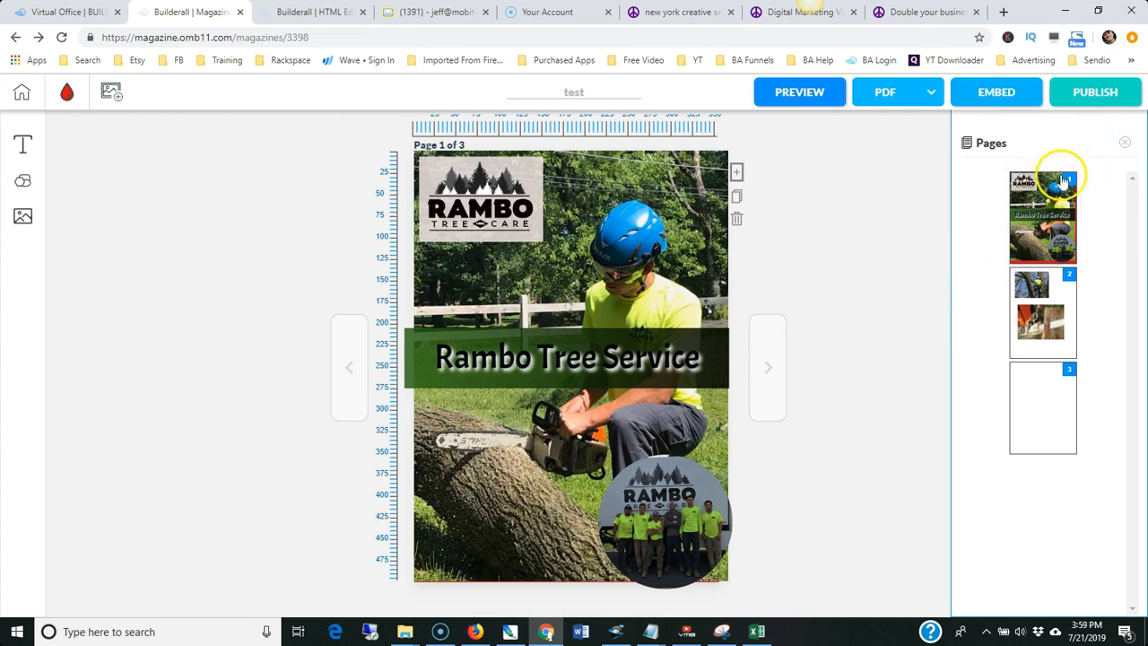
left_click(1042, 311)
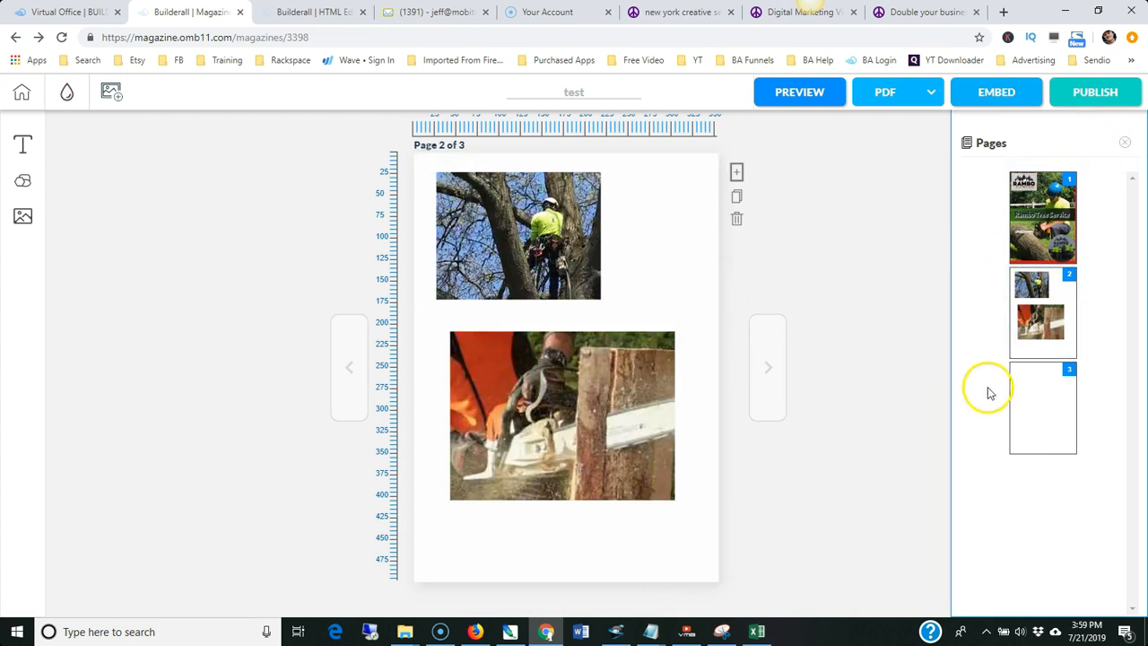
left_click(1043, 408)
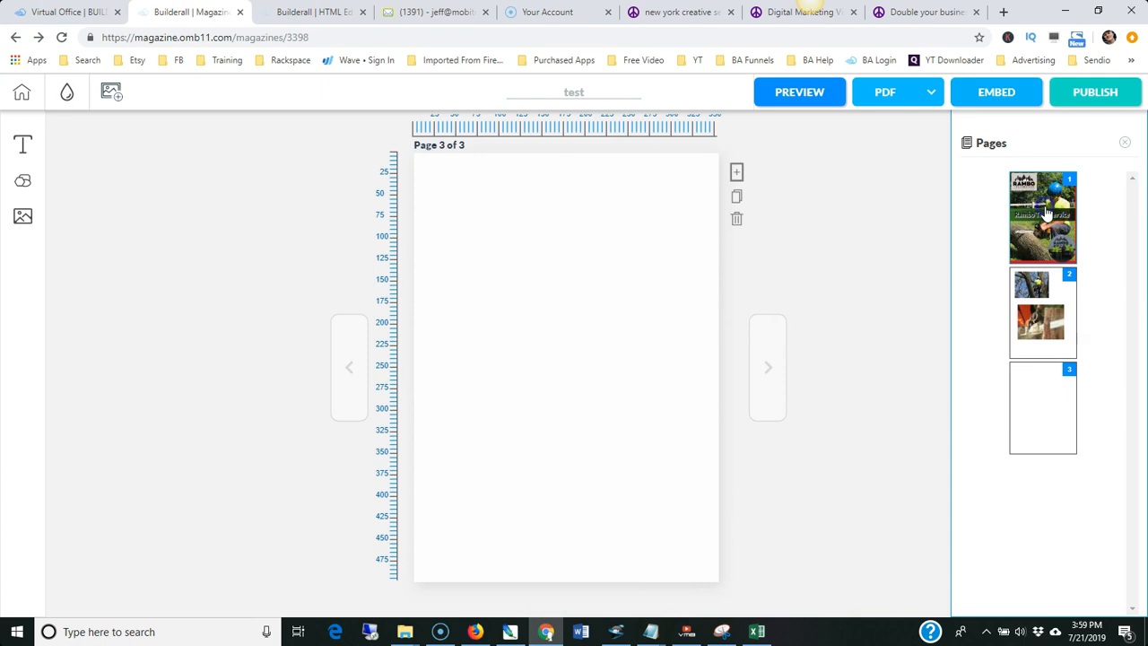
left_click(1043, 216)
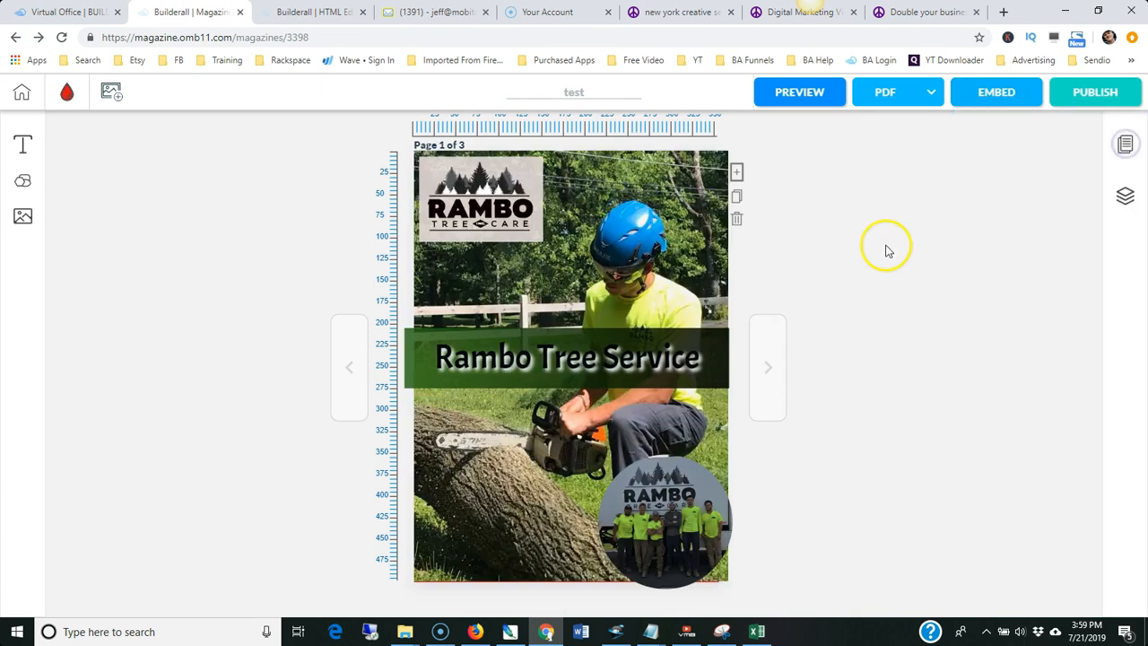
left_click(797, 92)
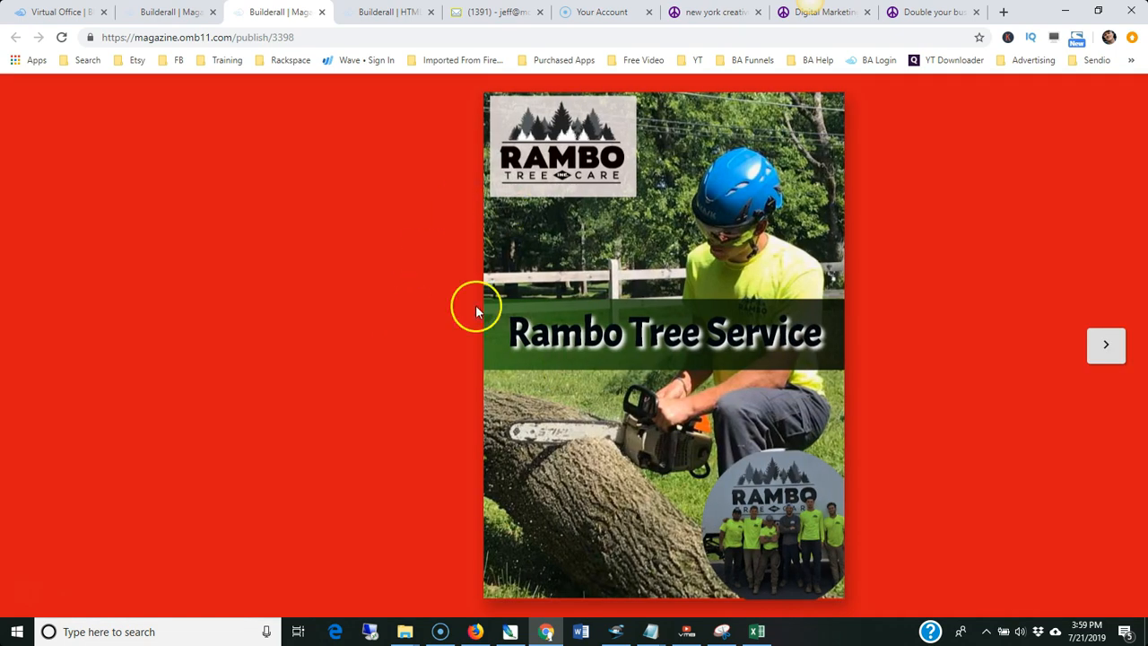
mouse_move(290, 339)
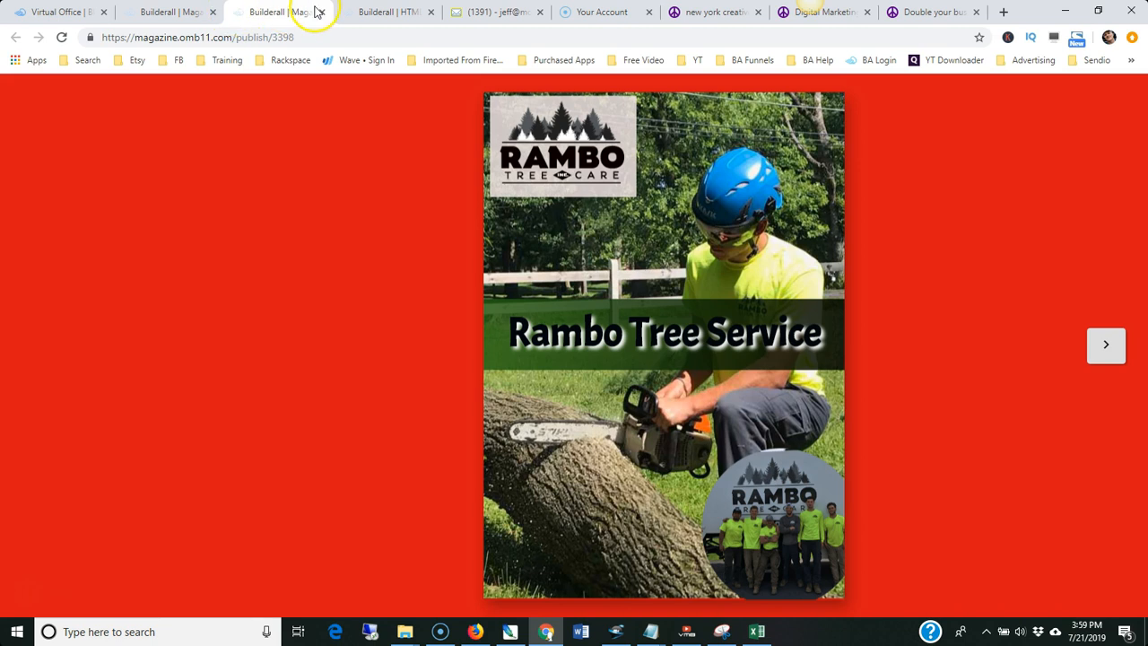
Close the published magazine's browser tab.
left_click(166, 11)
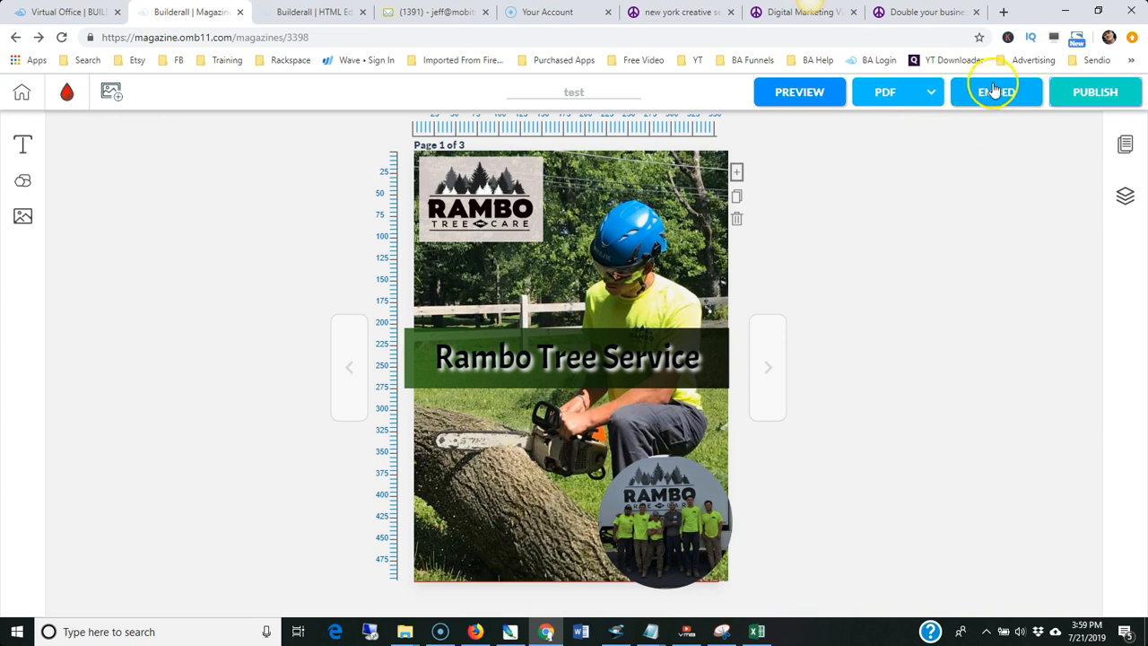
Show the magazine's Embed code, select the whole iframe snippet, and cancel.
left_click(995, 92)
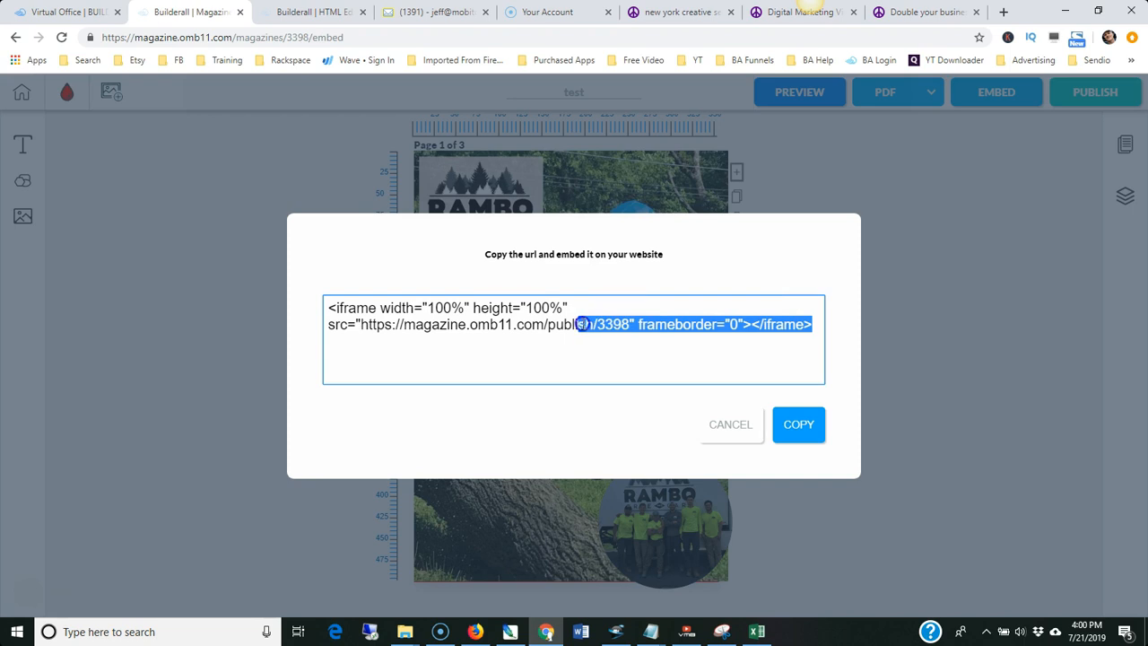
left_click(574, 324)
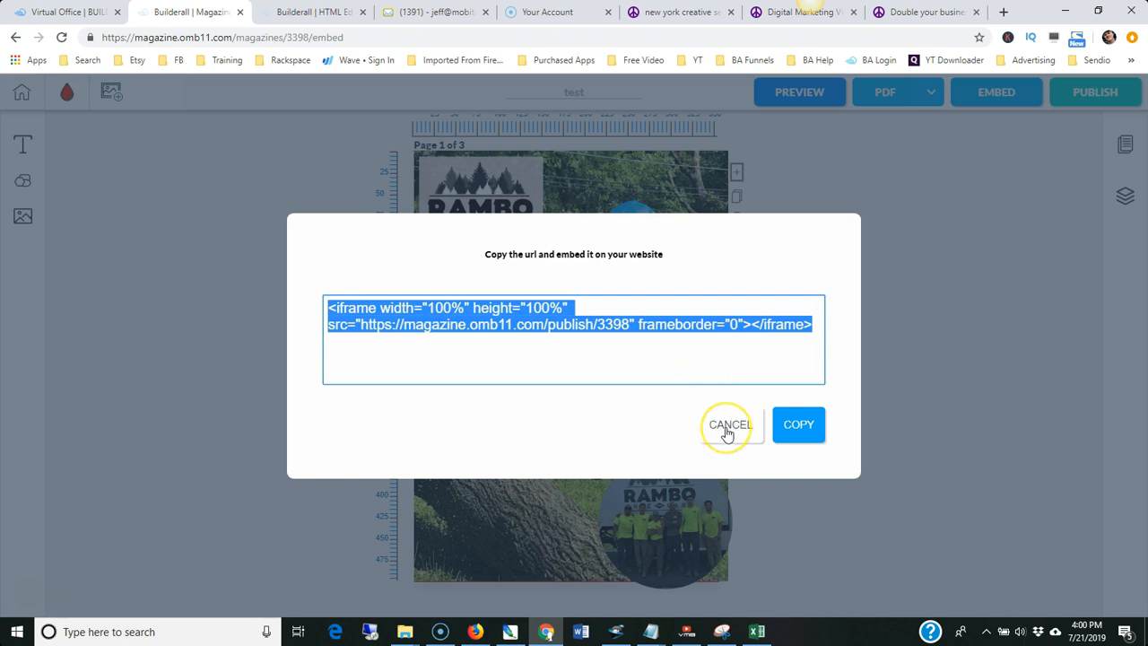
left_click(798, 424)
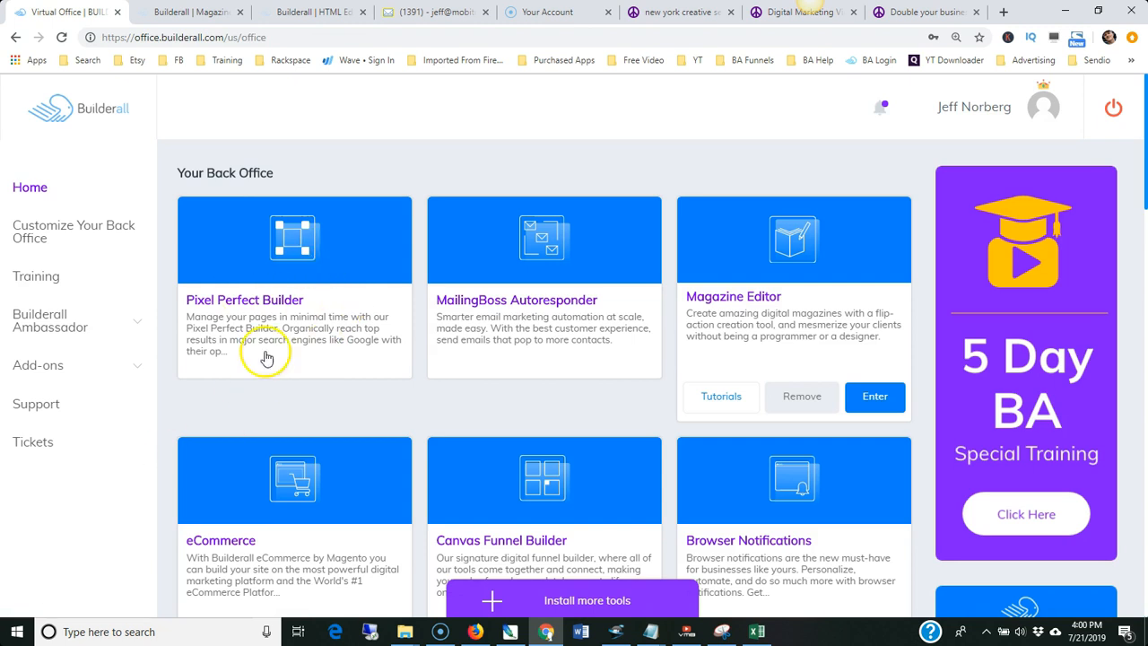
mouse_move(85, 107)
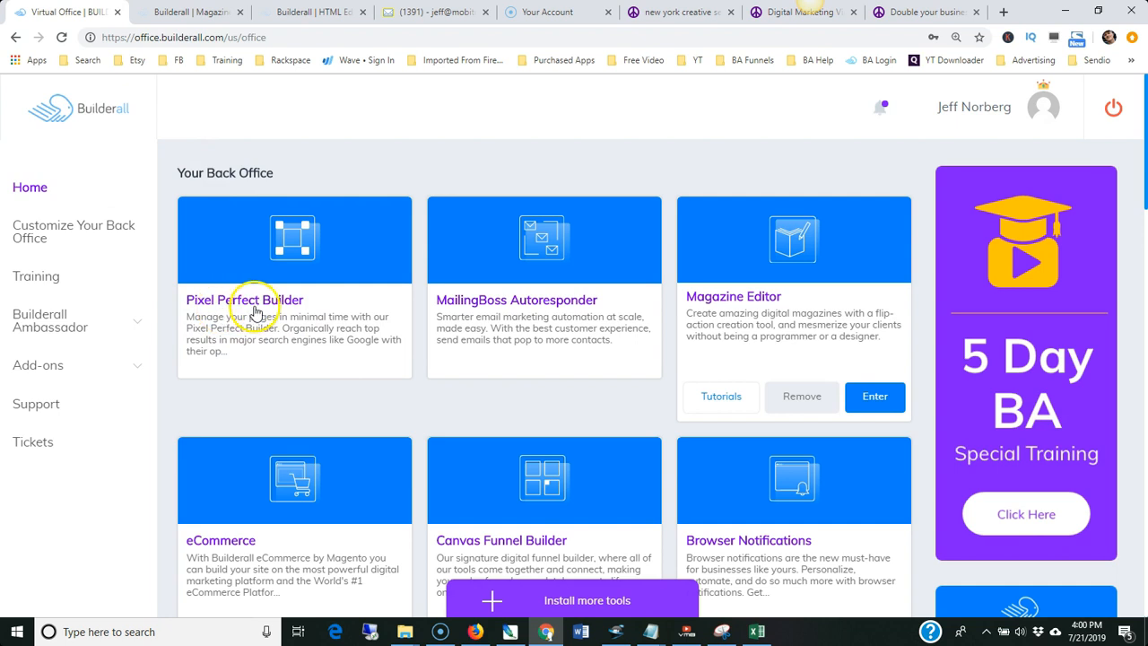
Open Pixel Perfect Builder from the Back Office to edit the 'Welcome to the Demo' page.
left_click(188, 12)
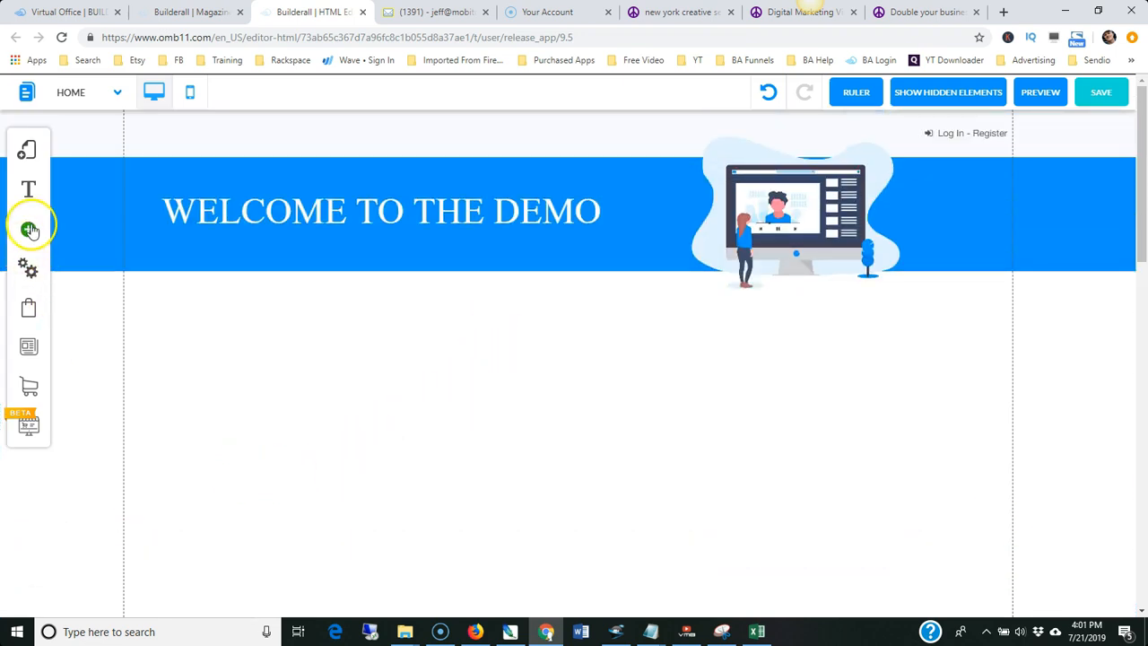
Add an HTML element from the Apps elements and open its Insert HTML code window.
left_click(28, 228)
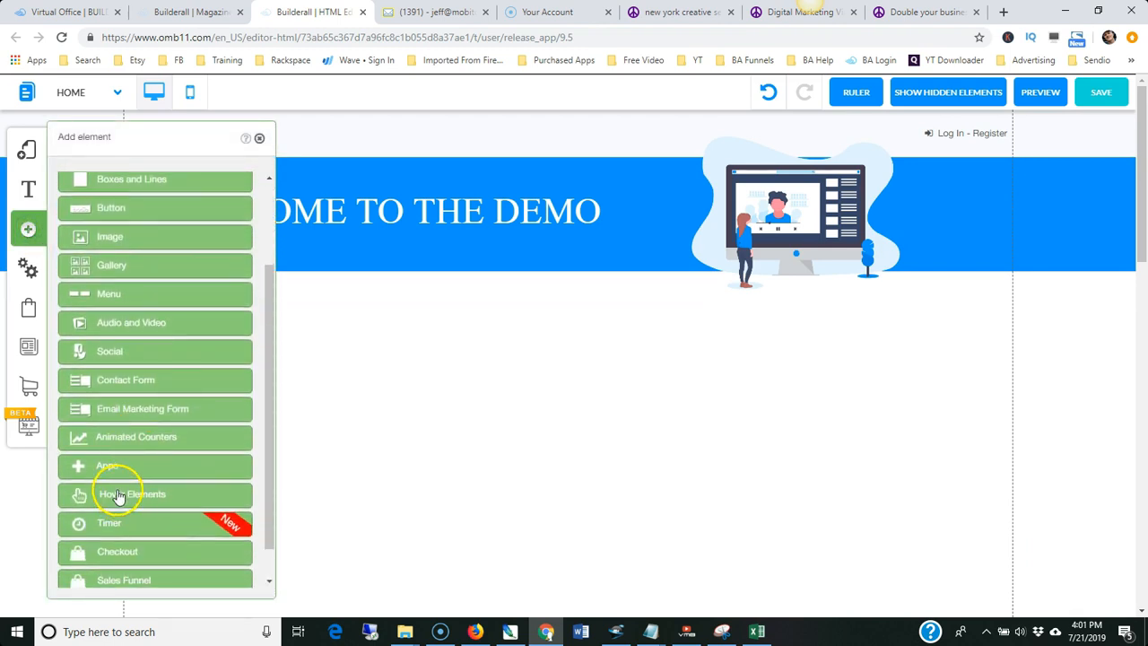
left_click(107, 466)
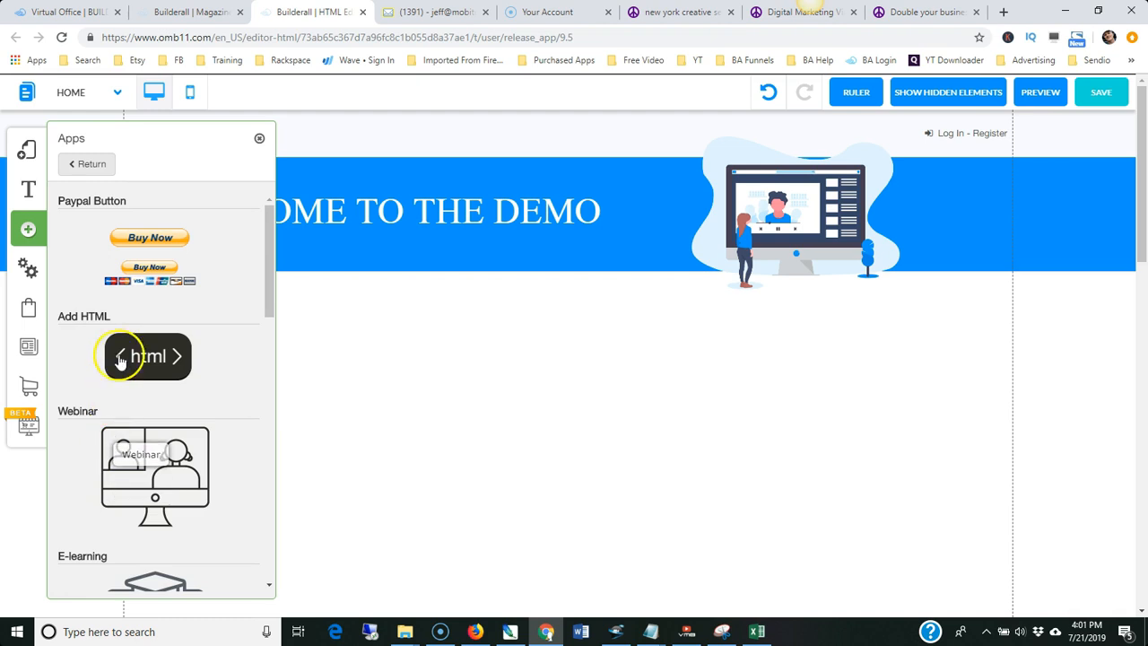
left_click(145, 356)
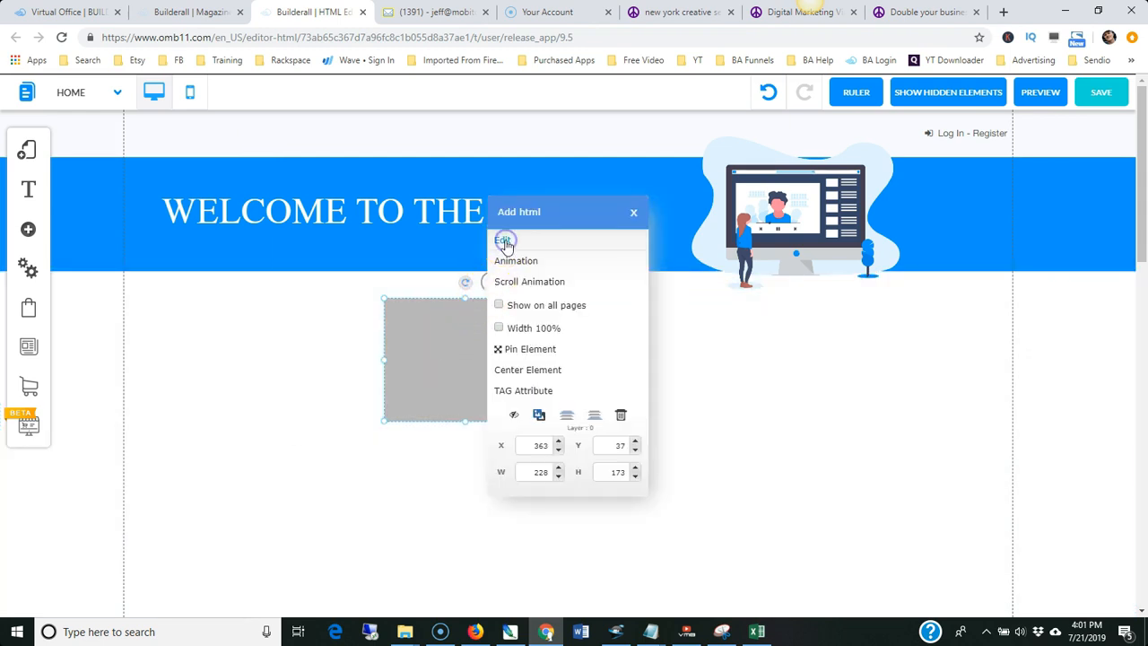
left_click(506, 240)
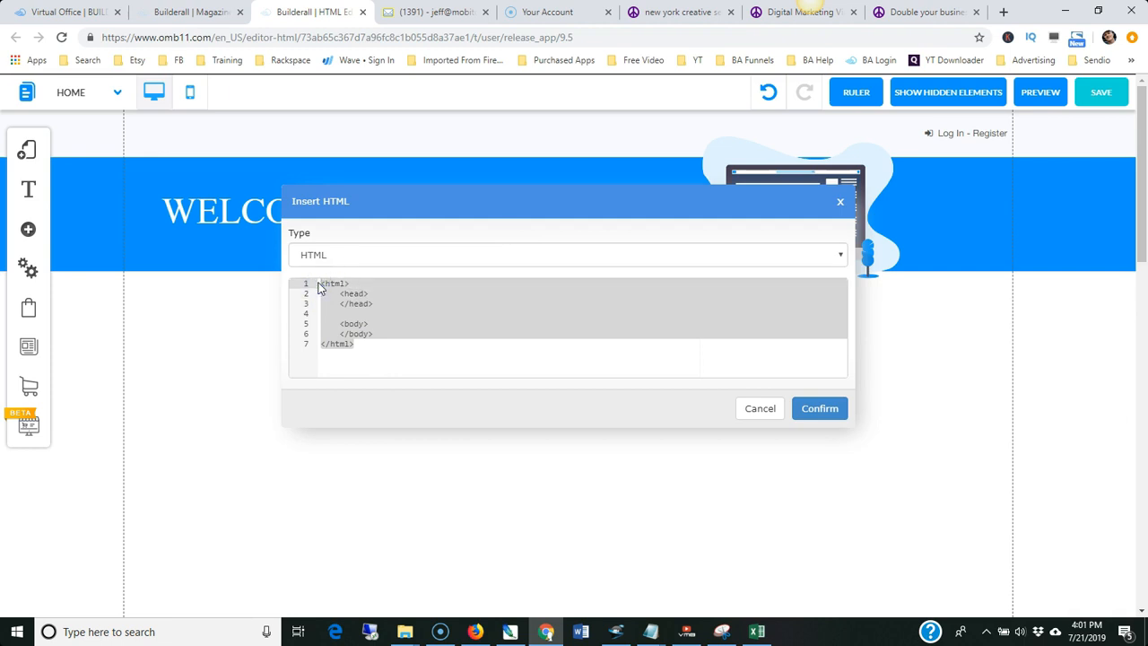
Insert and confirm the magazine.omb11.com/publish/3398 iframe code, showing the Rambo magazine on the page.
type("<iframe width=\"100%\" height=\"100%\" src=\"https://magazine.omb11.com/publish/3398\" frameborder=\"0\"></iframe>")
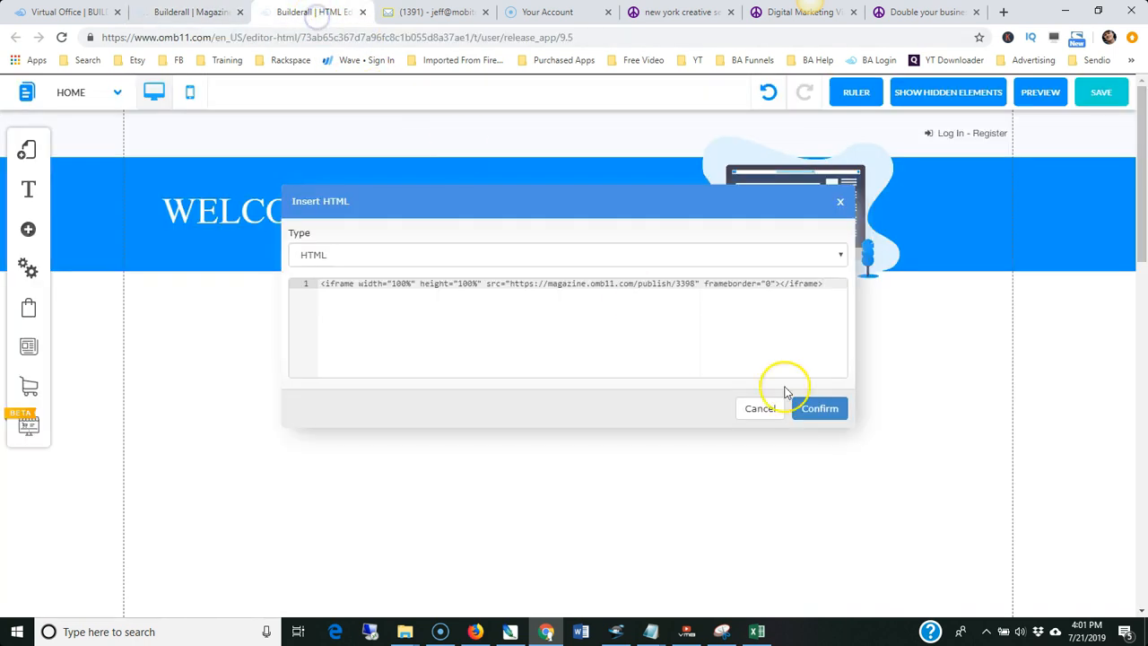
left_click(818, 408)
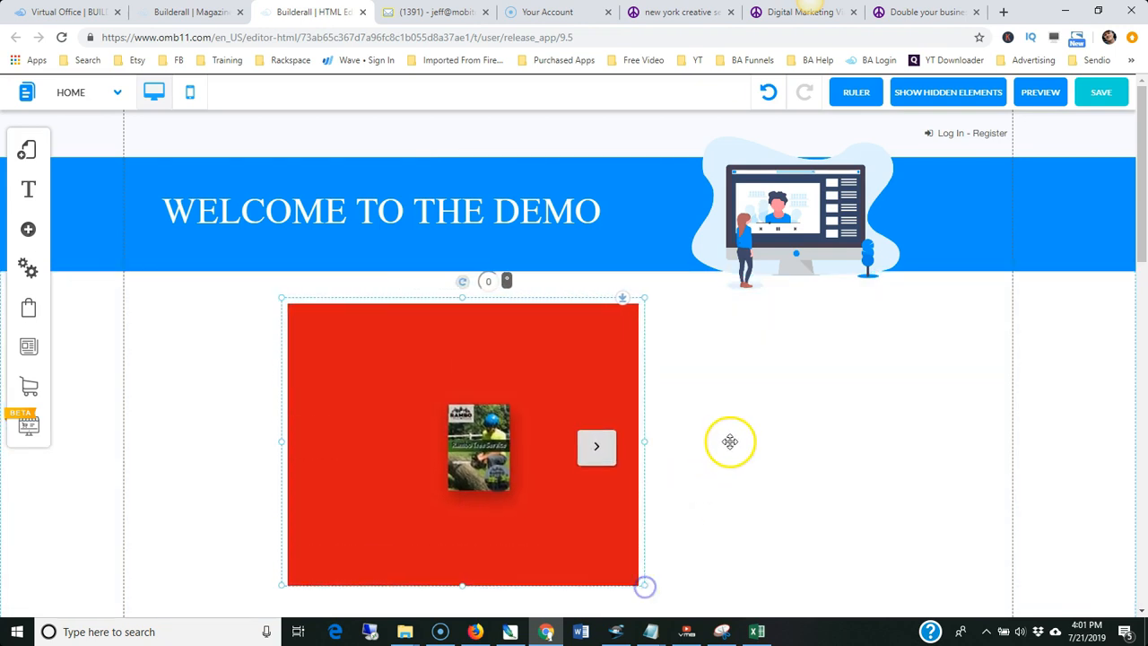
scroll("down", 3)
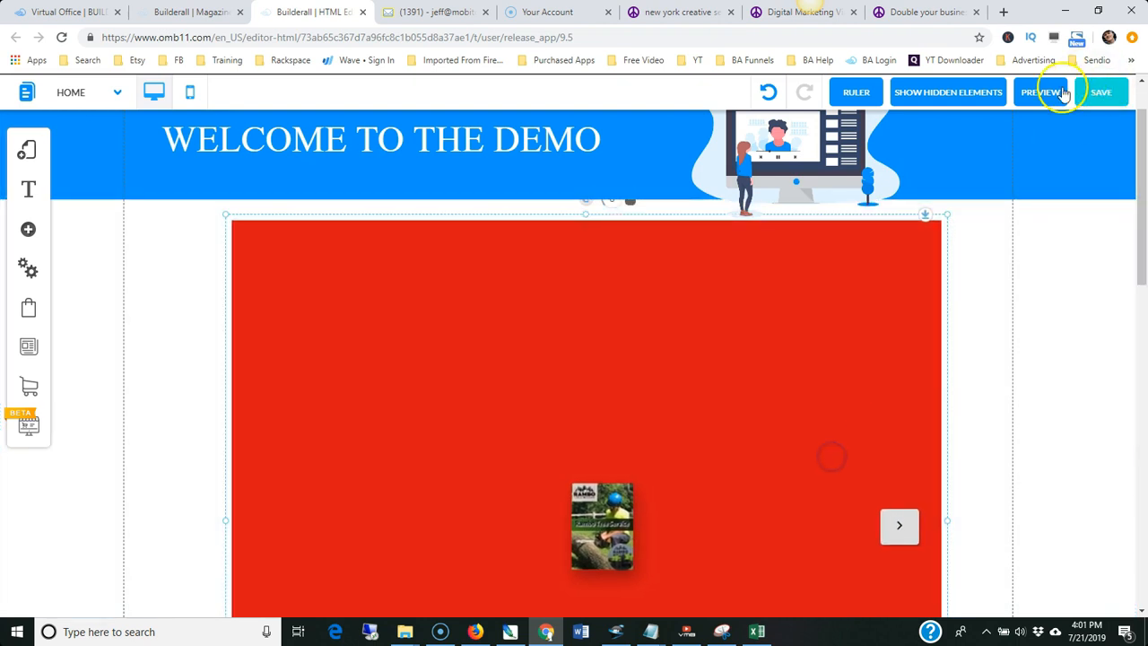
Preview the page, scroll to the magazine, and turn one page forward and back.
left_click(1041, 92)
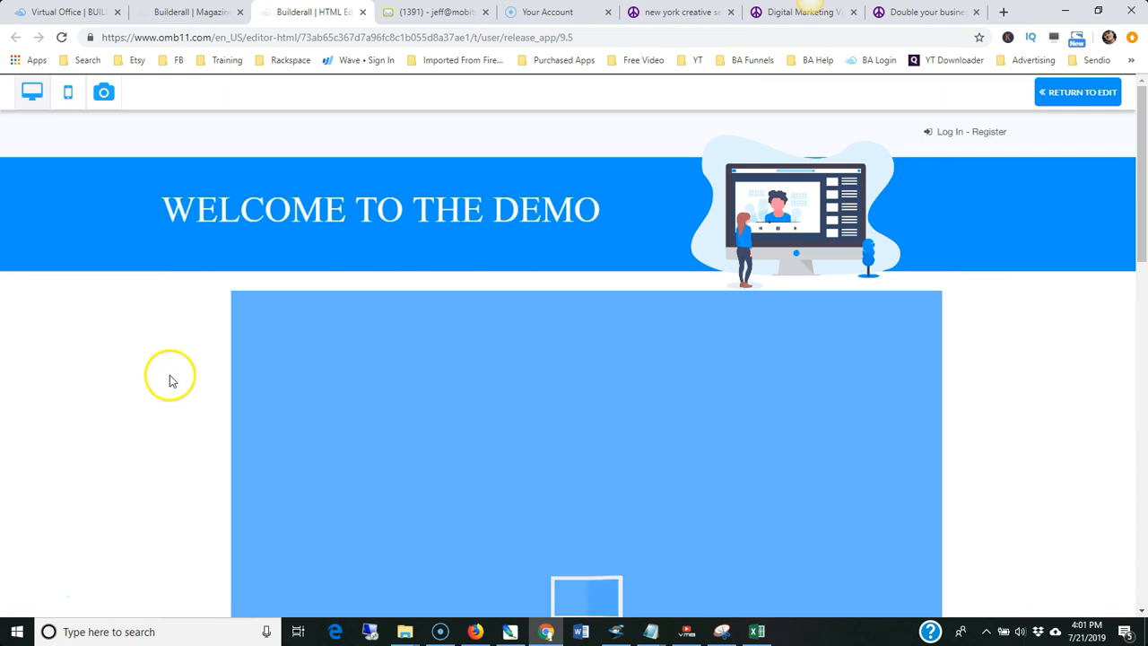
scroll("down", 3)
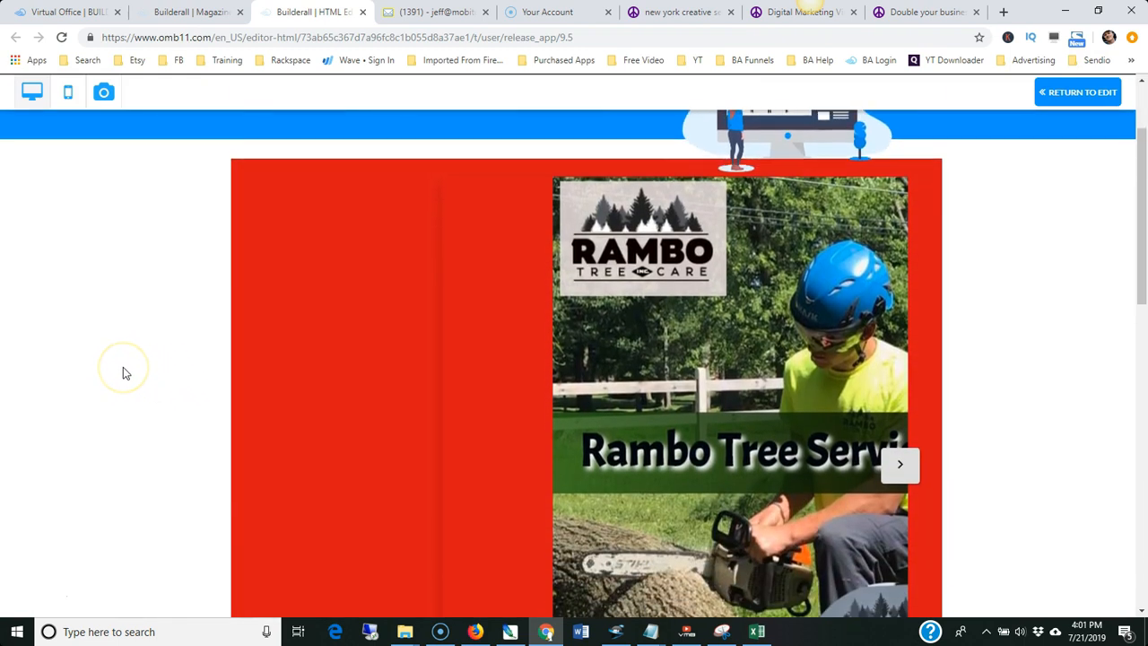
scroll("down", 3)
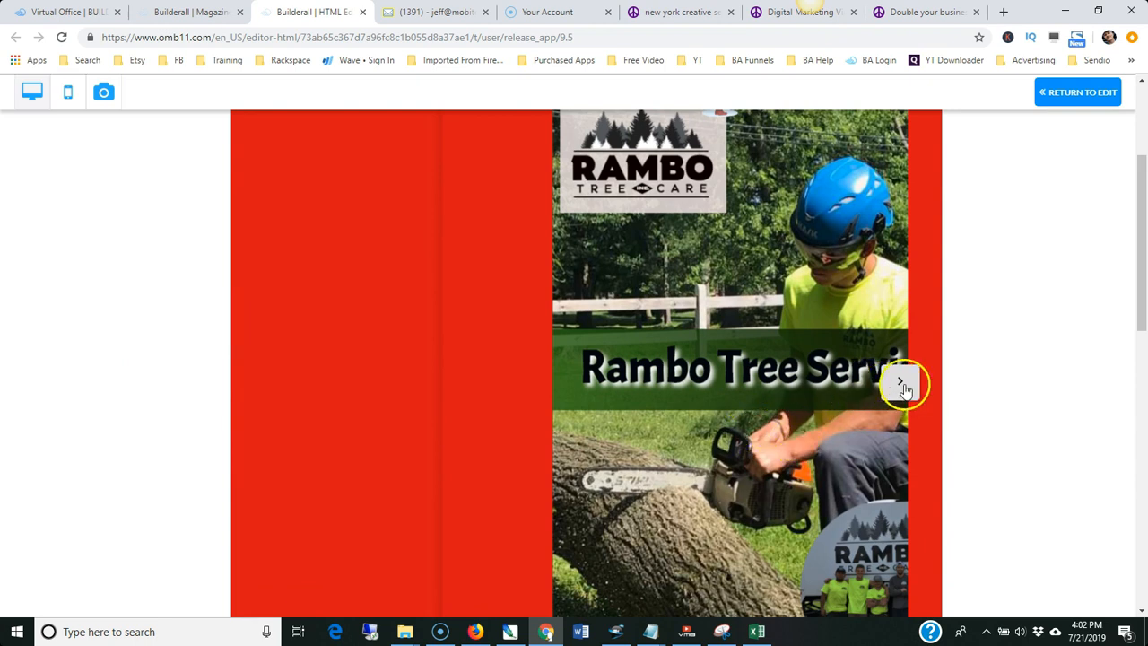
left_click(900, 381)
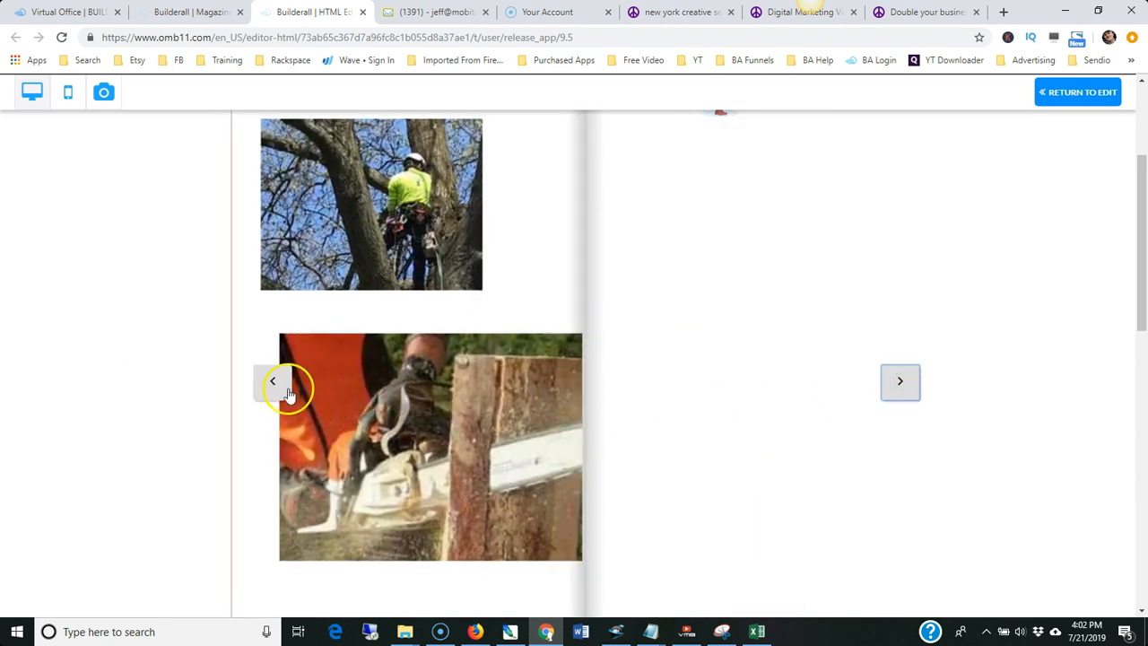
left_click(188, 12)
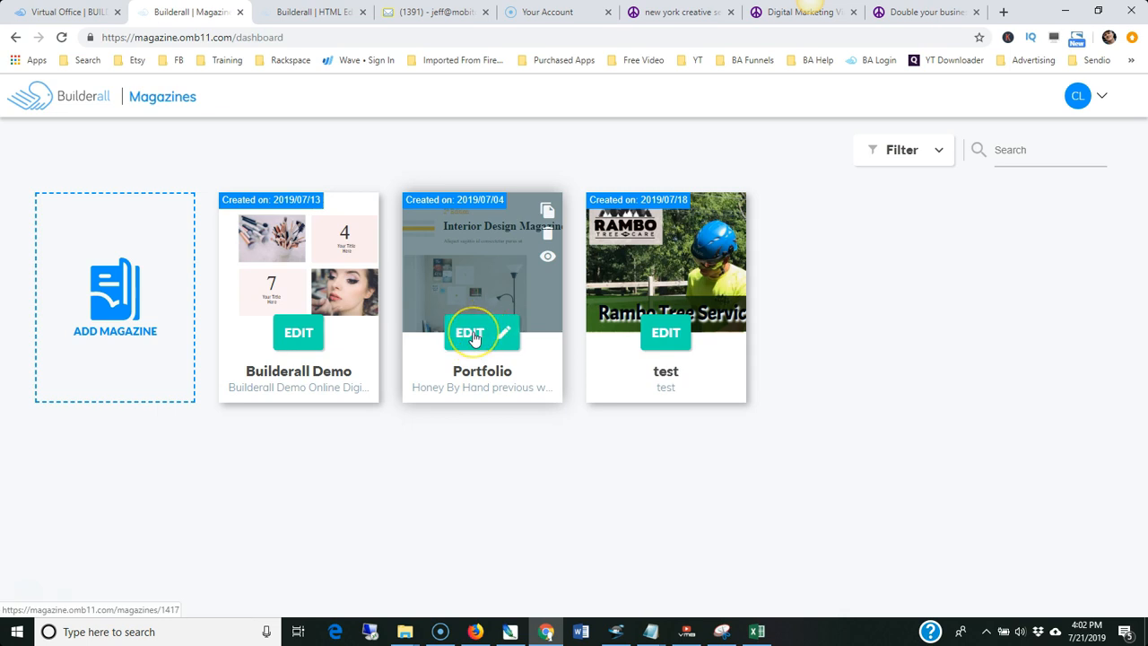
Edit the Portfolio magazine and copy its iframe embed code from the Embed dialog.
left_click(471, 332)
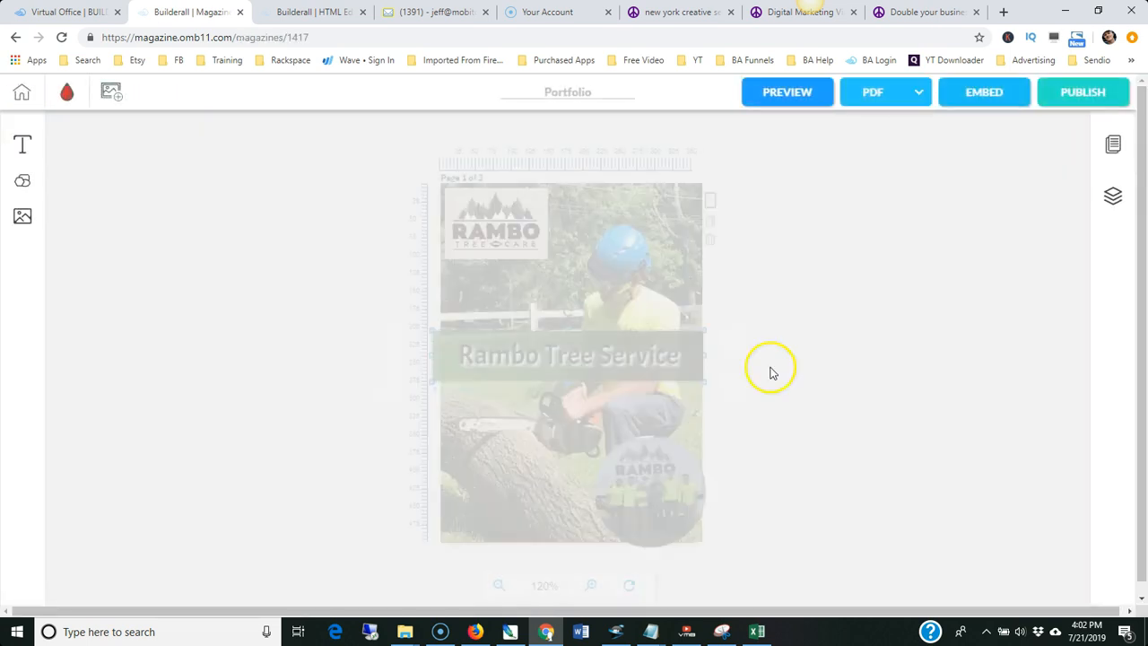
left_click(984, 91)
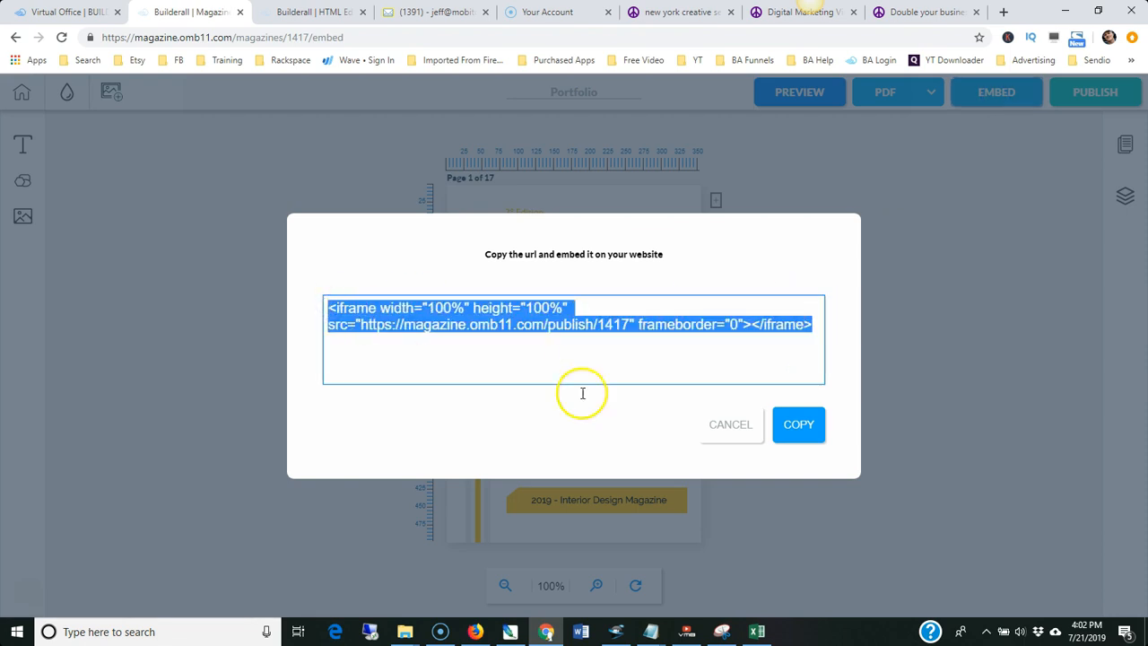
left_click(797, 424)
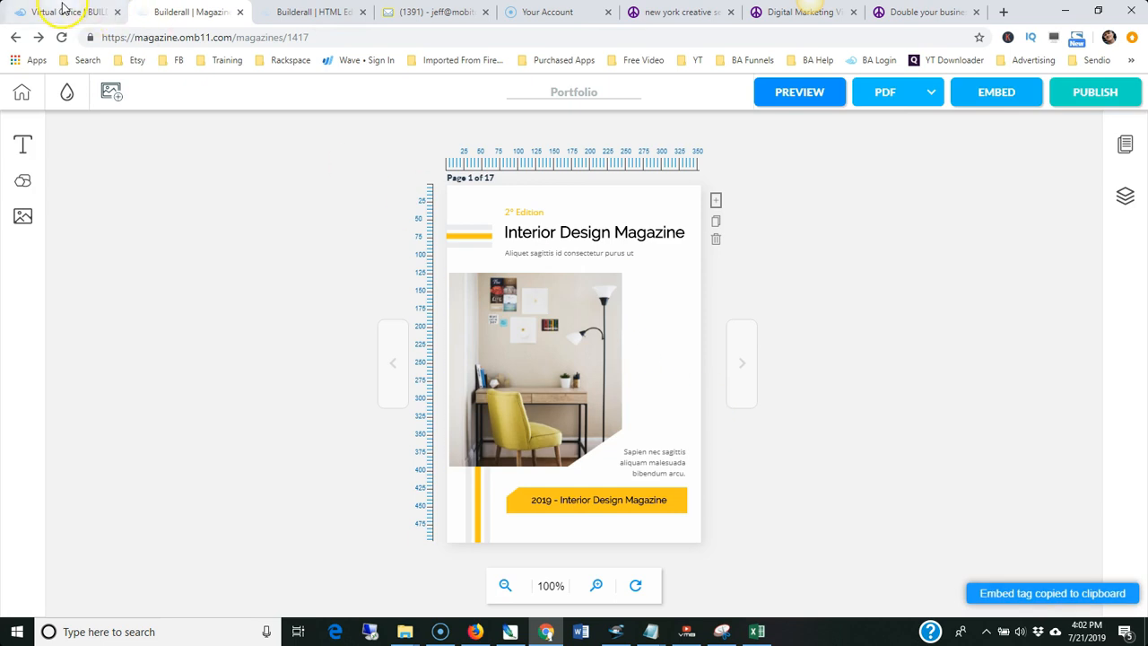
Return to editing, swap the HTML element's code for the Portfolio iframe, and preview.
left_click(310, 12)
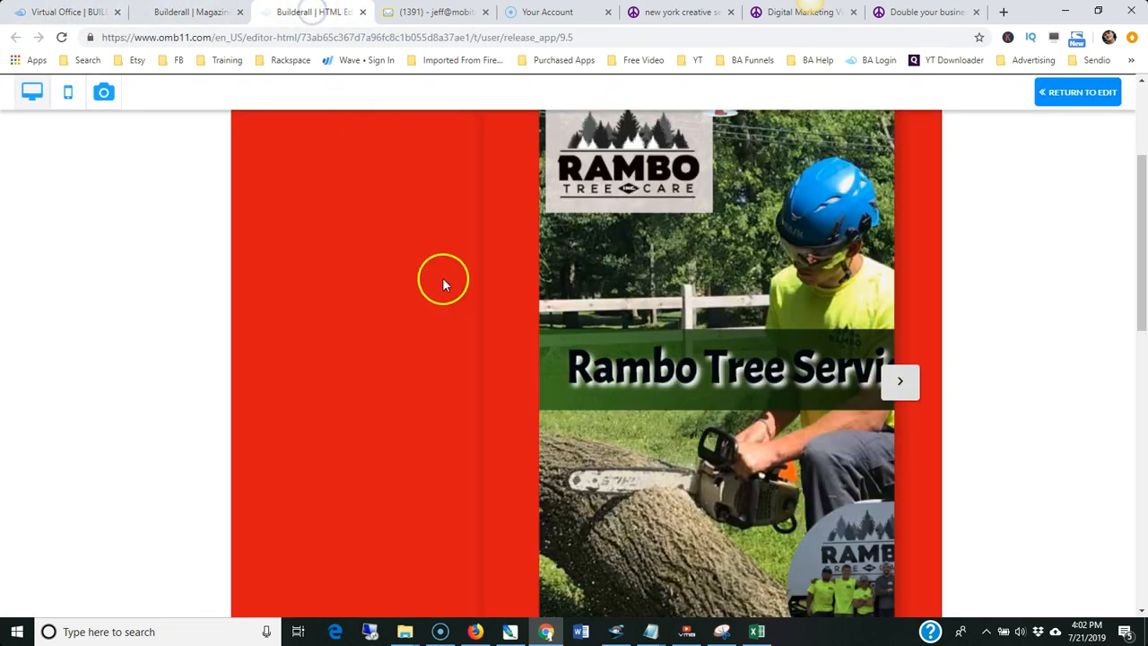
left_click(1077, 92)
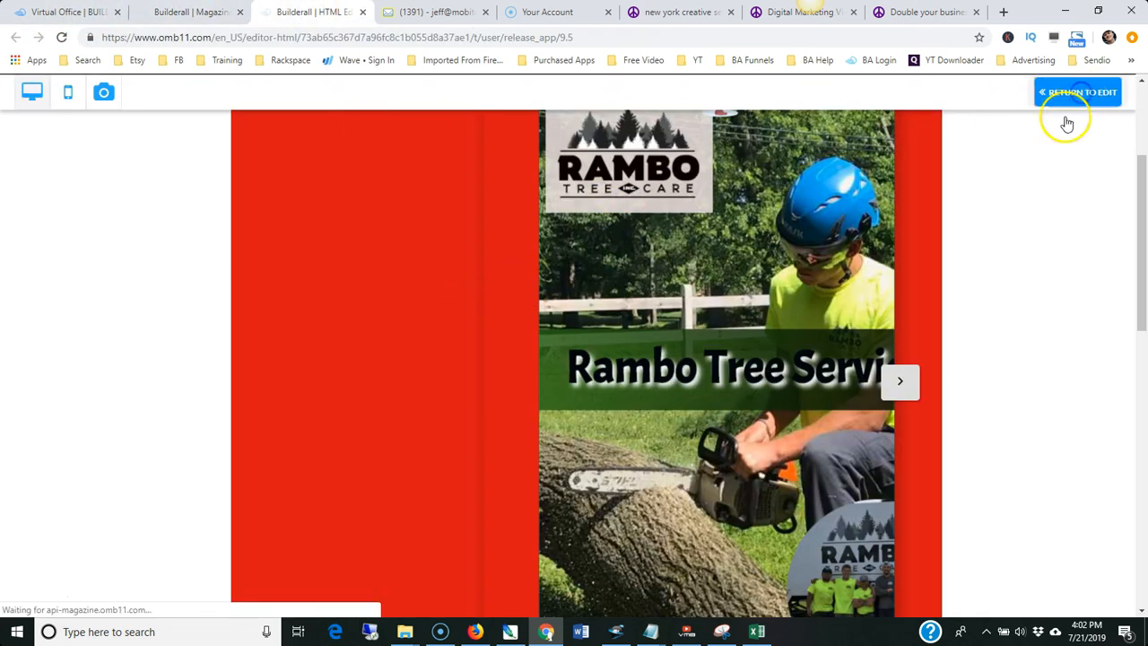
left_click(1076, 92)
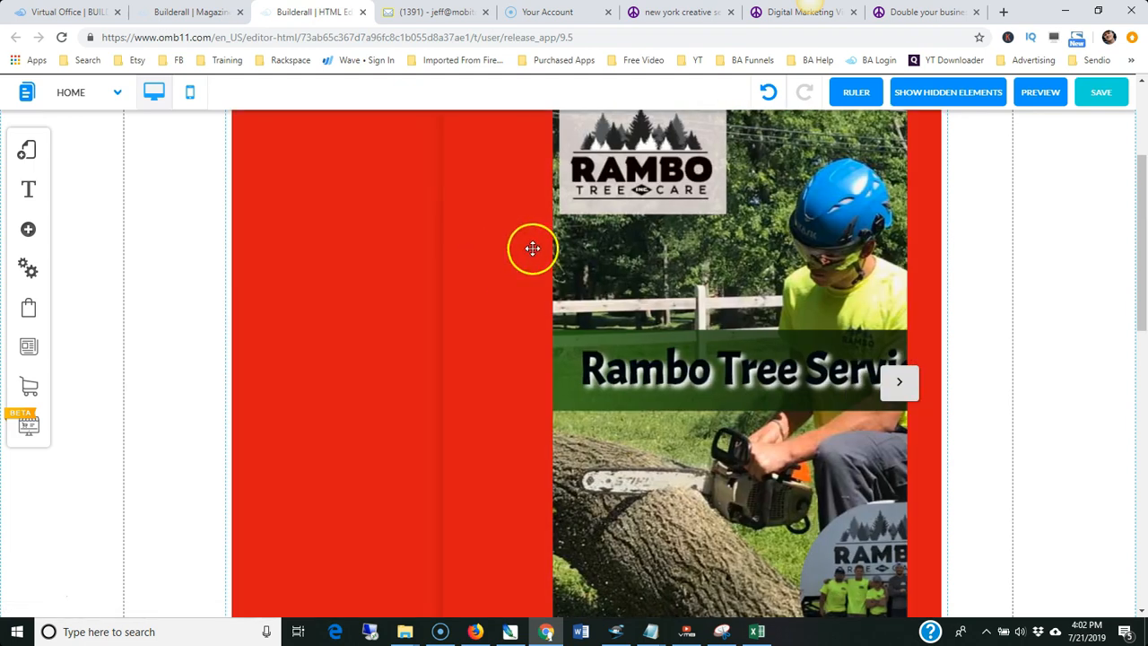
left_click(532, 249)
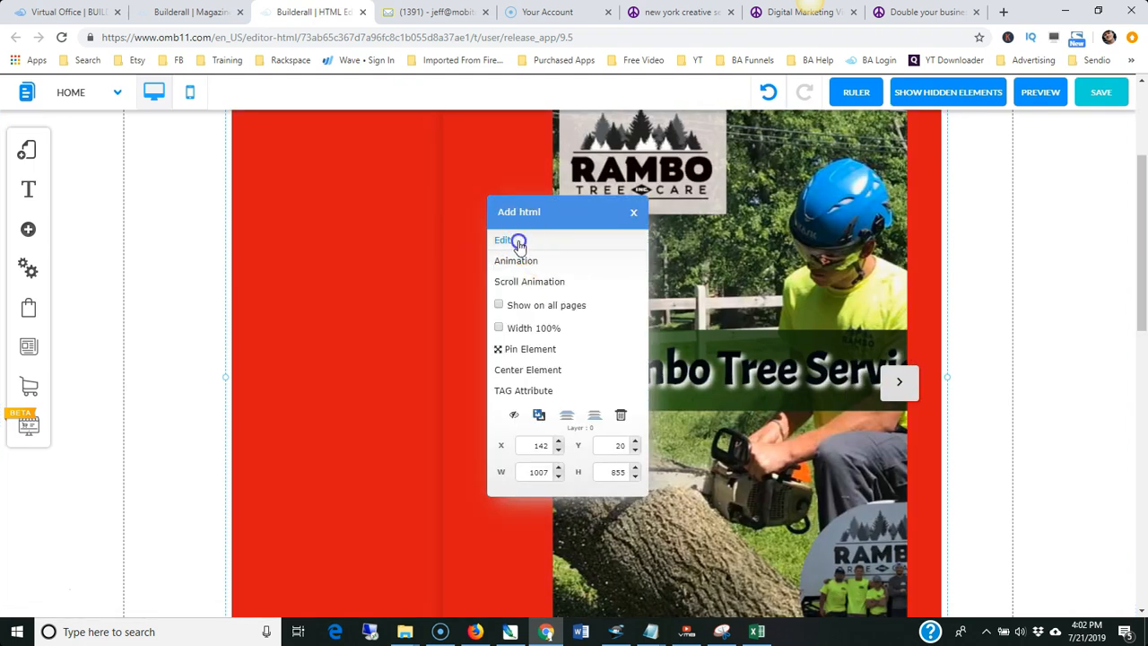
left_click(503, 239)
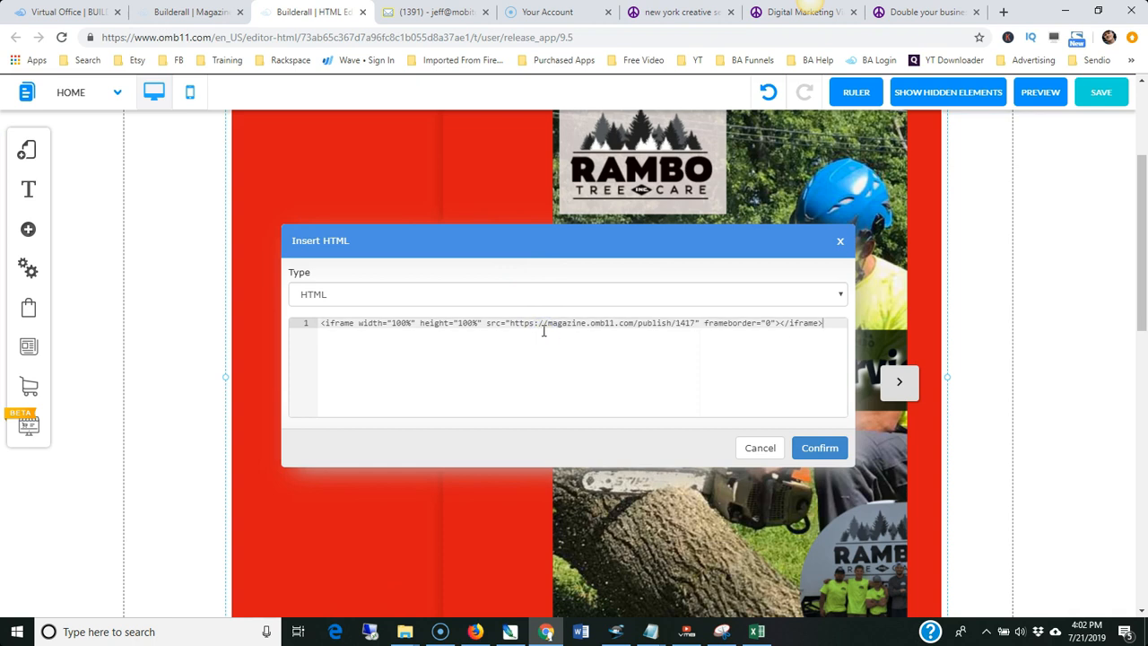
left_click(818, 448)
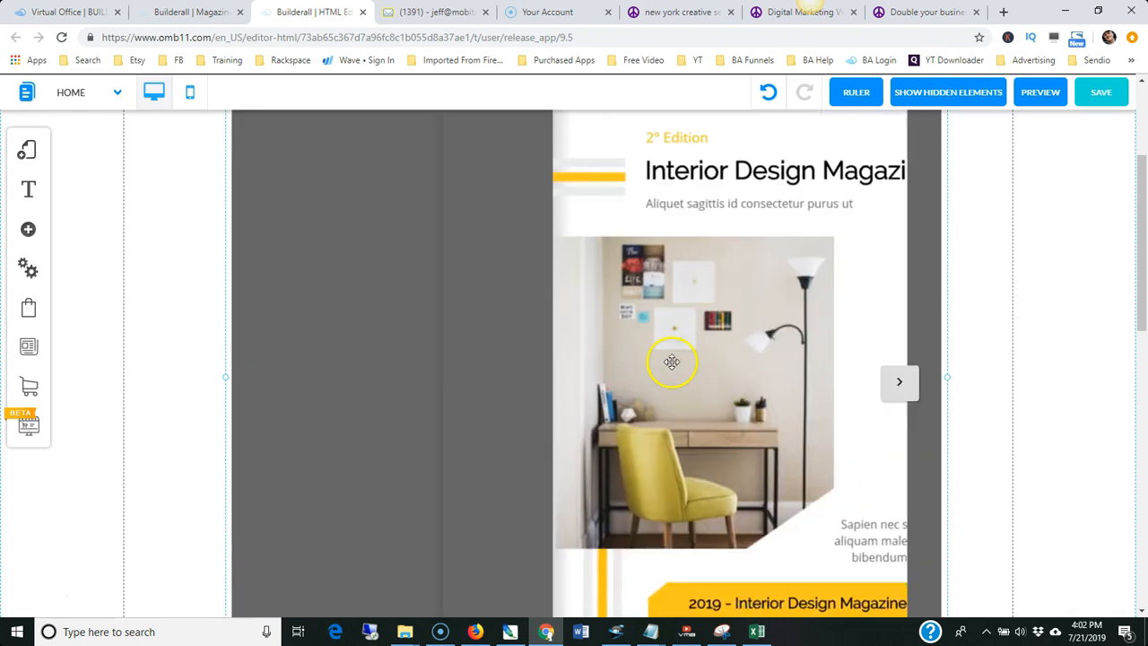
left_click(1040, 92)
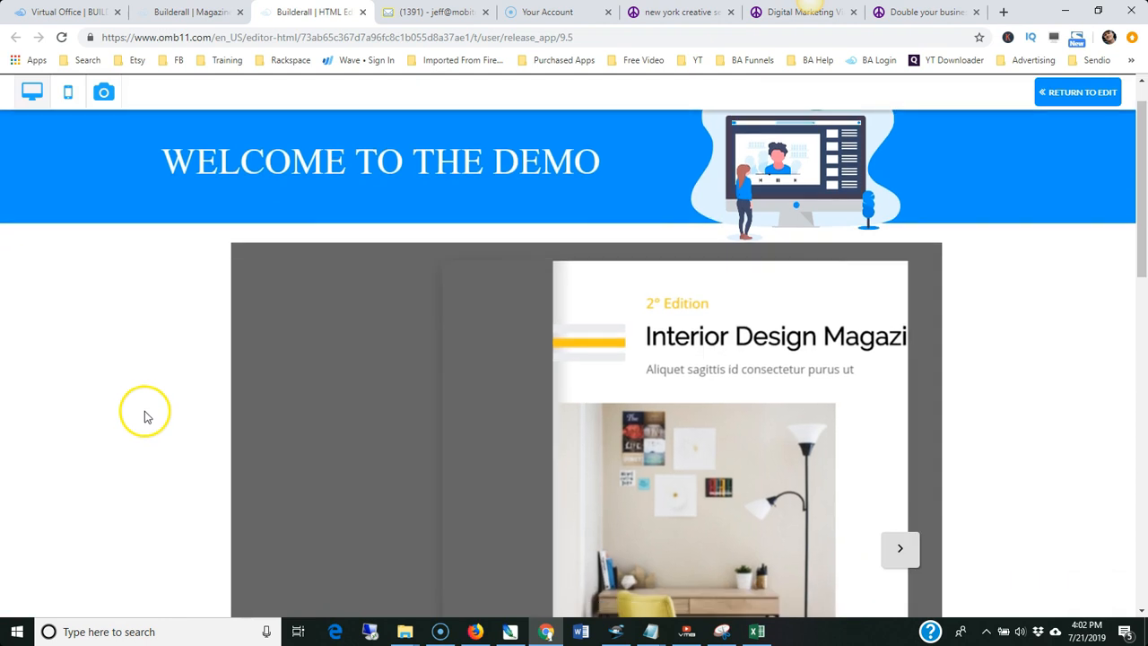
Scroll down to the Interior Design Magazine and turn to its next page.
scroll("down", 3)
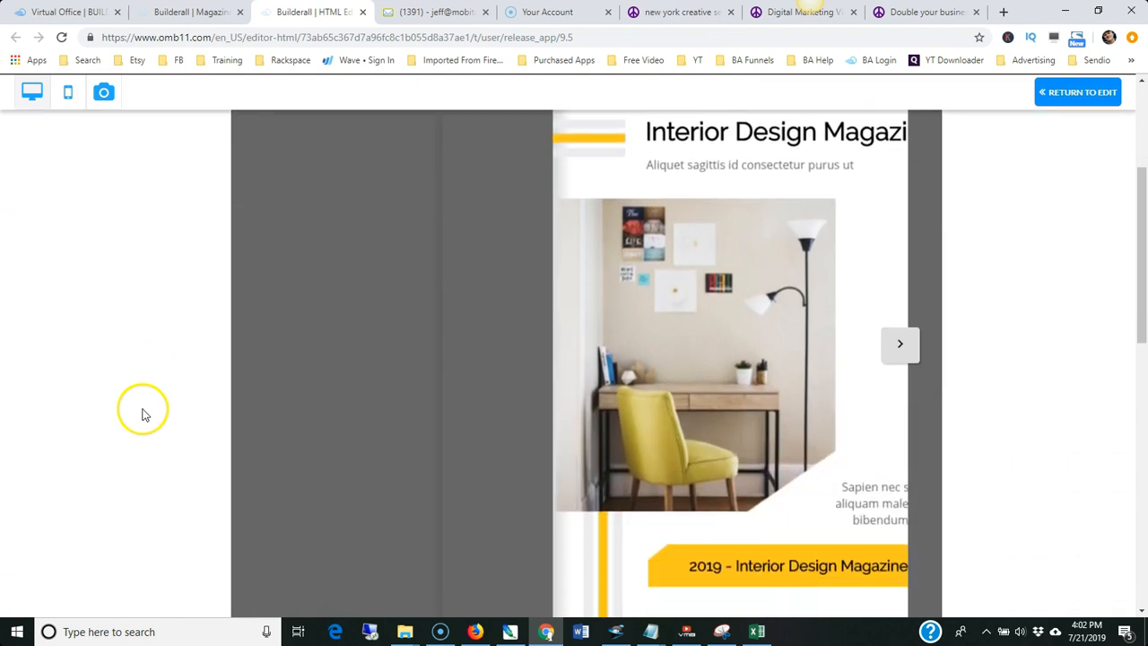
left_click(899, 344)
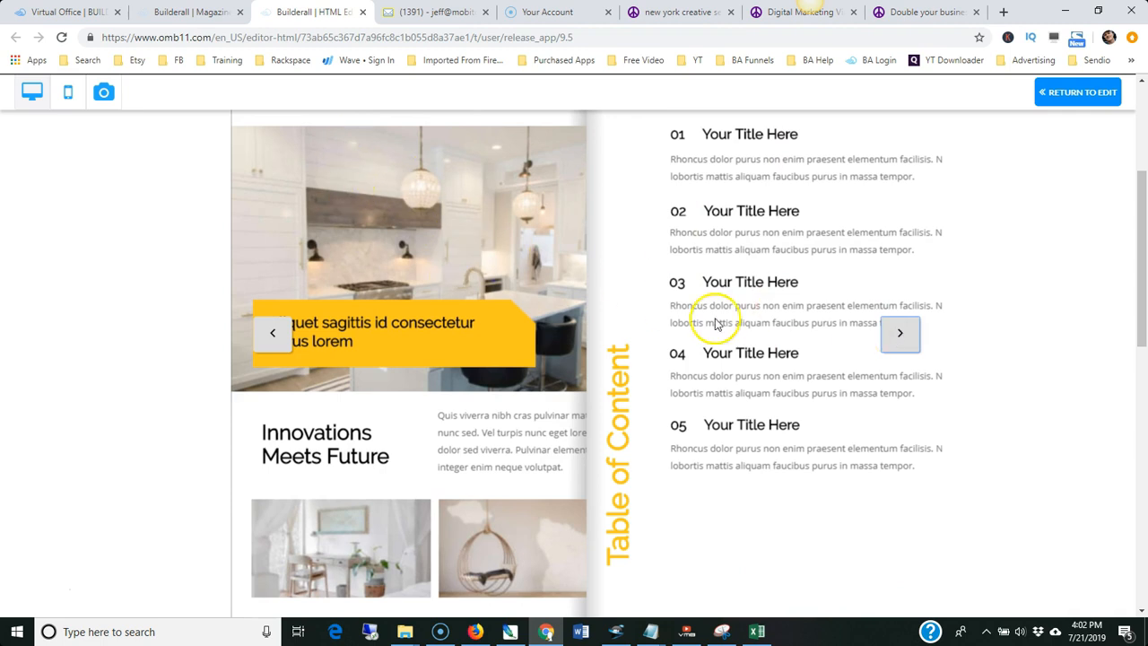
mouse_move(901, 334)
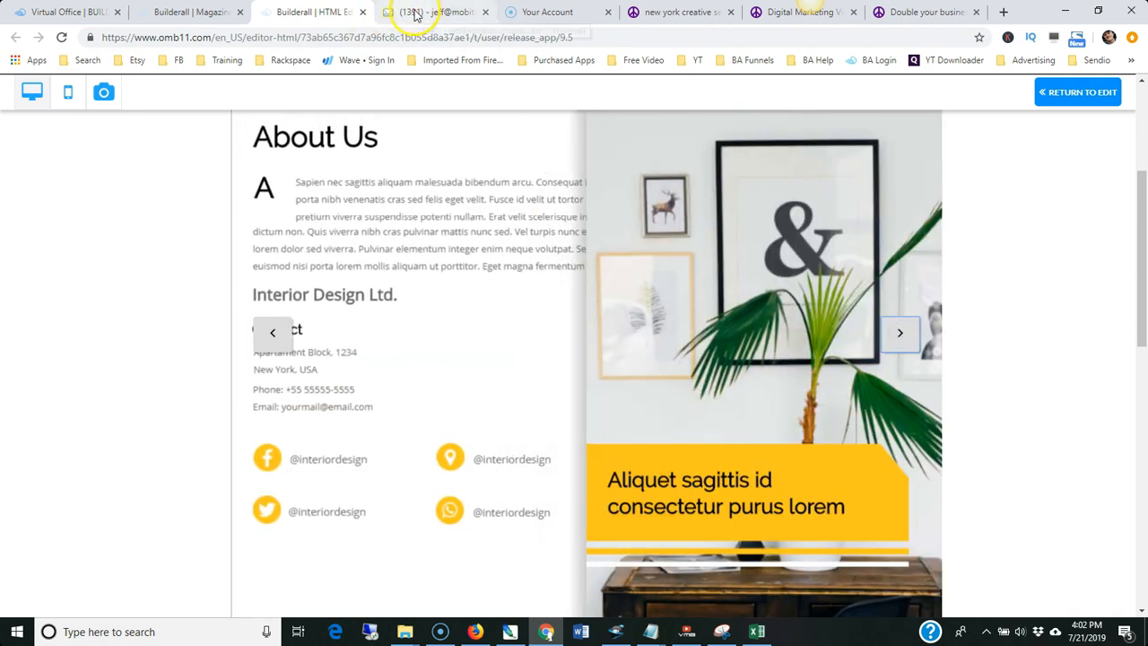
left_click(188, 12)
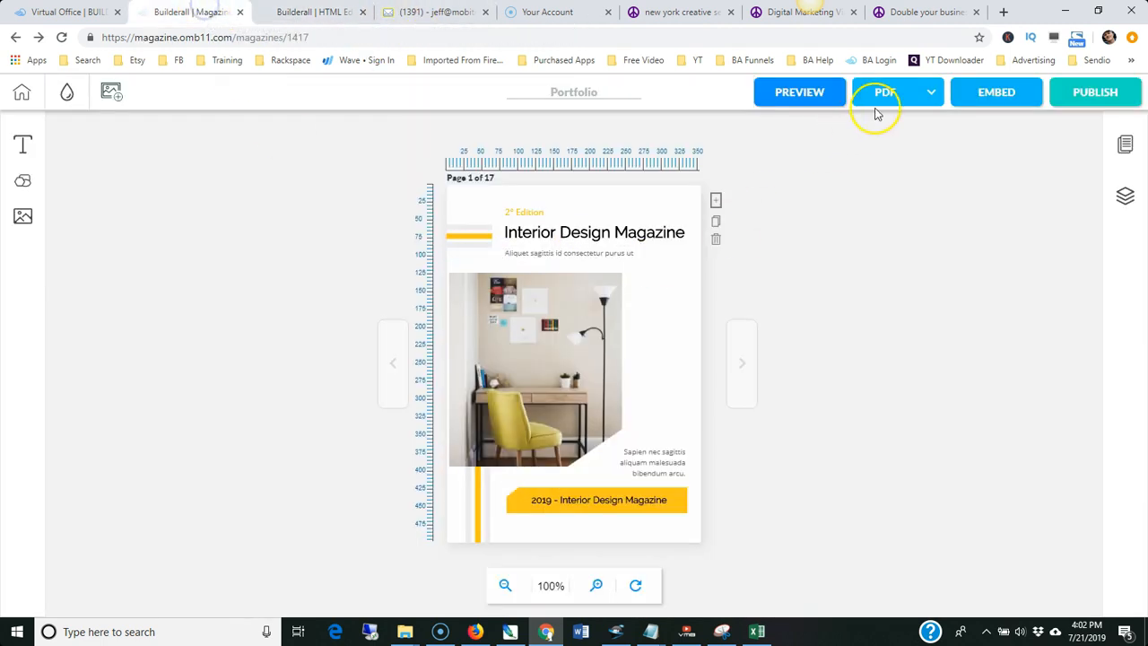
left_click(931, 92)
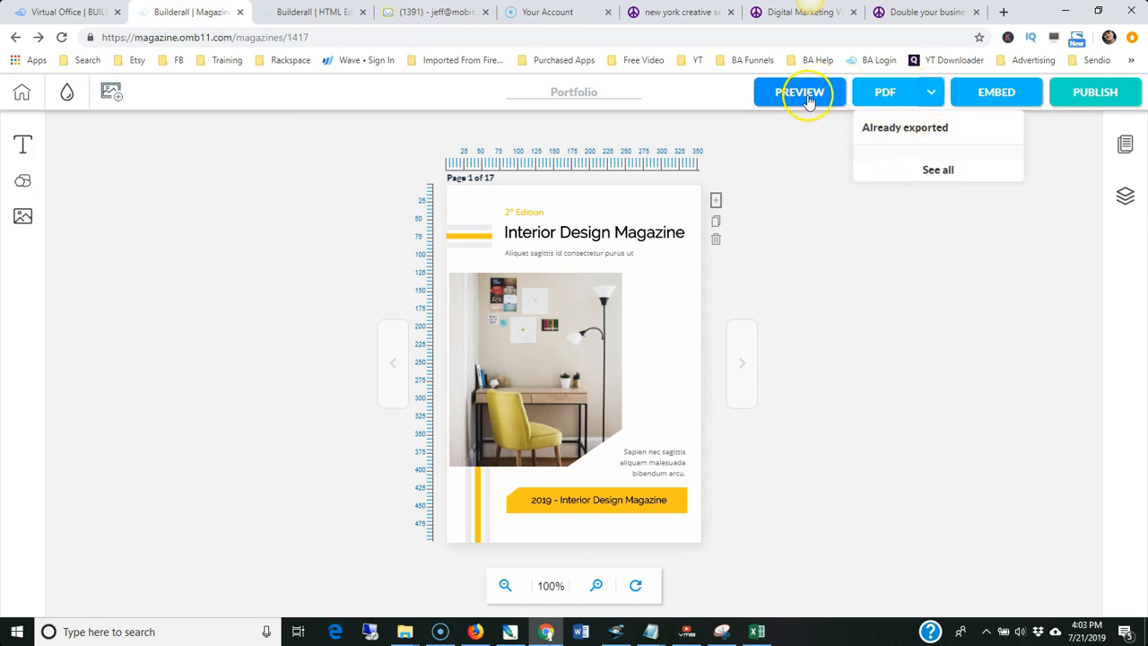
left_click(799, 92)
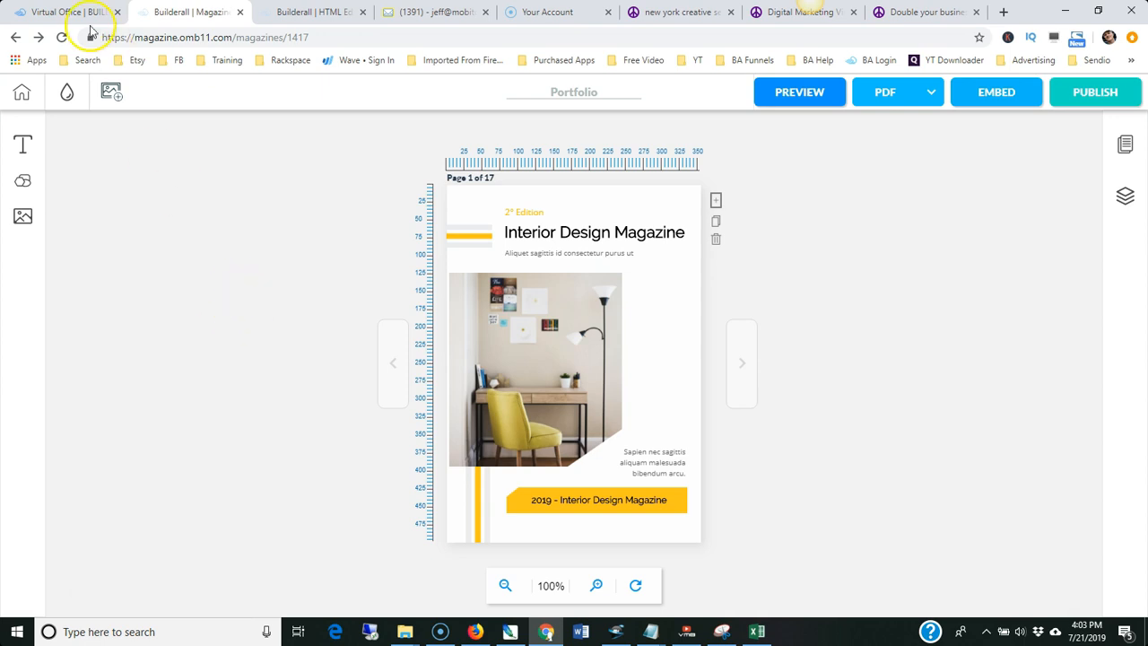
Switch to the Virtual Office tab and scroll through the Back Office tool list.
left_click(58, 11)
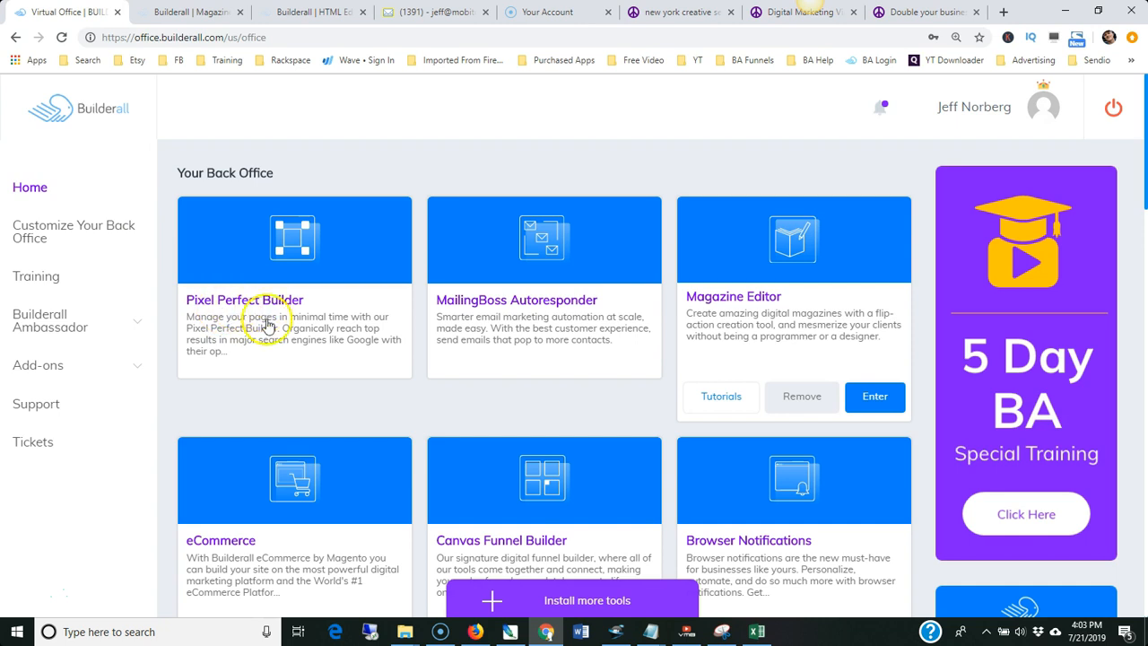
mouse_move(330, 345)
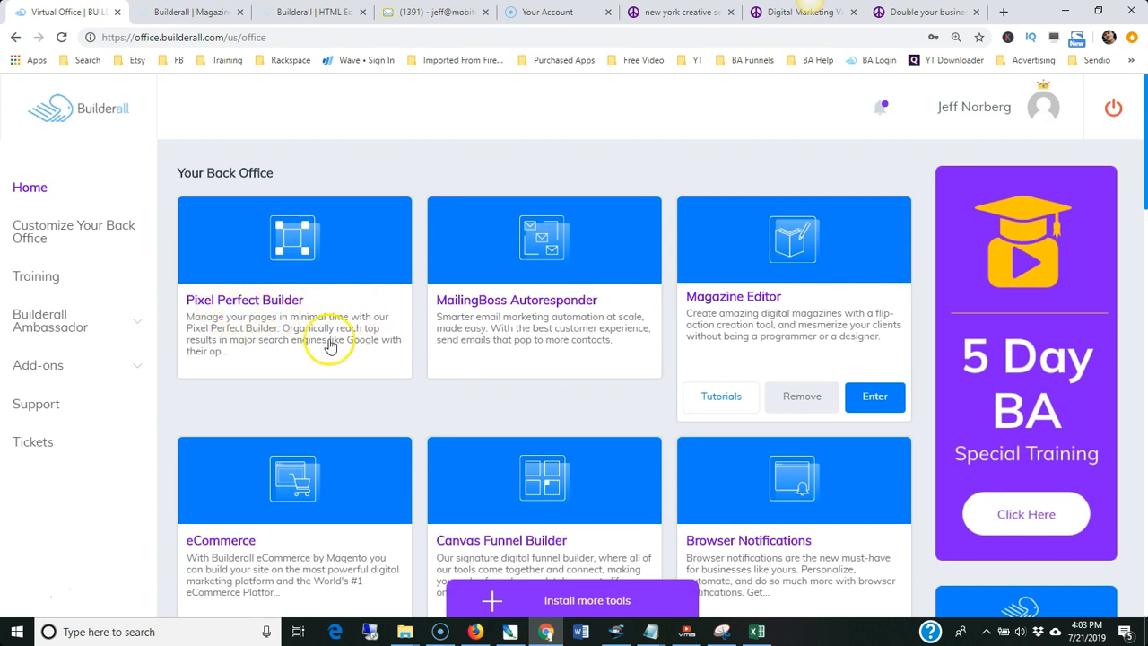
scroll("down", 3)
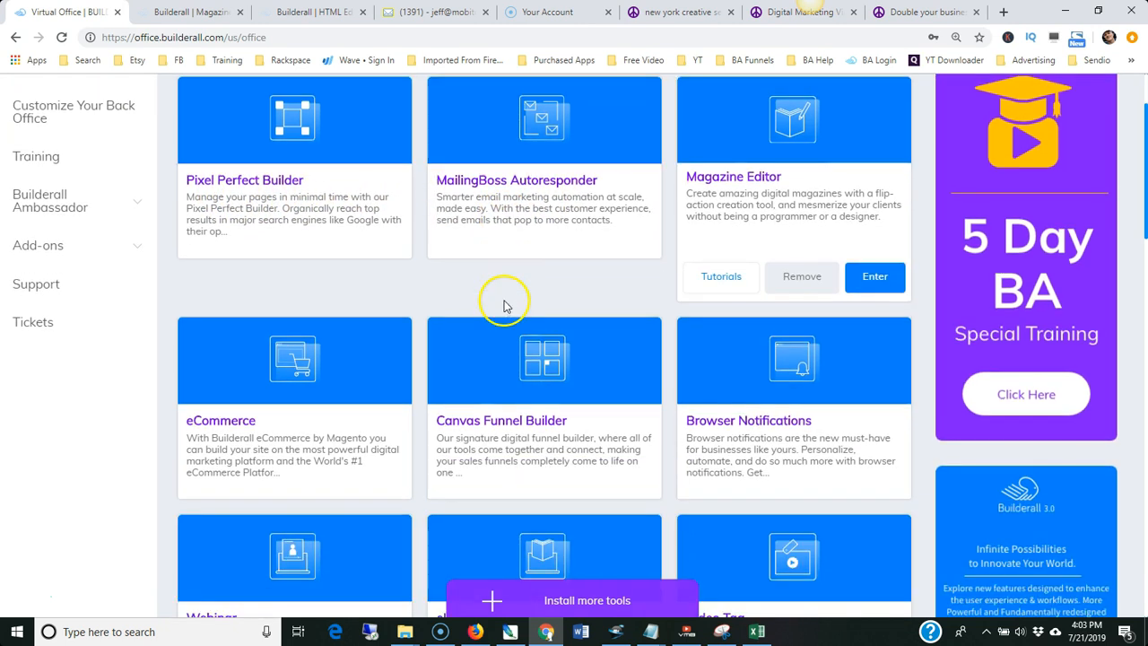
scroll("down", 3)
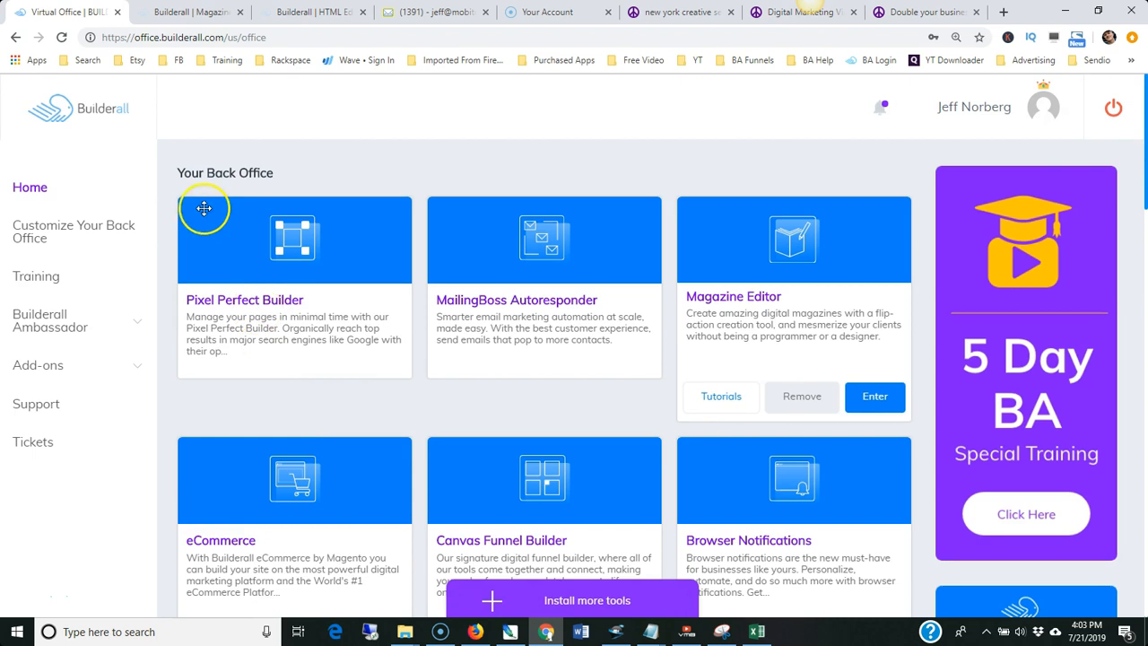
mouse_move(440, 240)
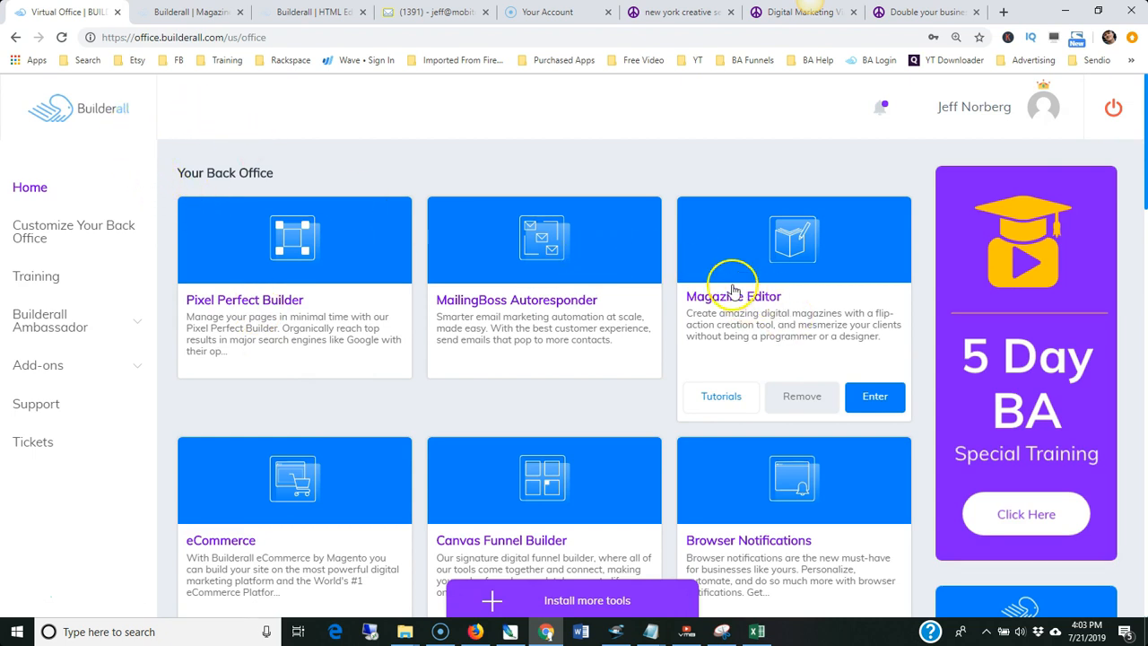
mouse_move(476, 164)
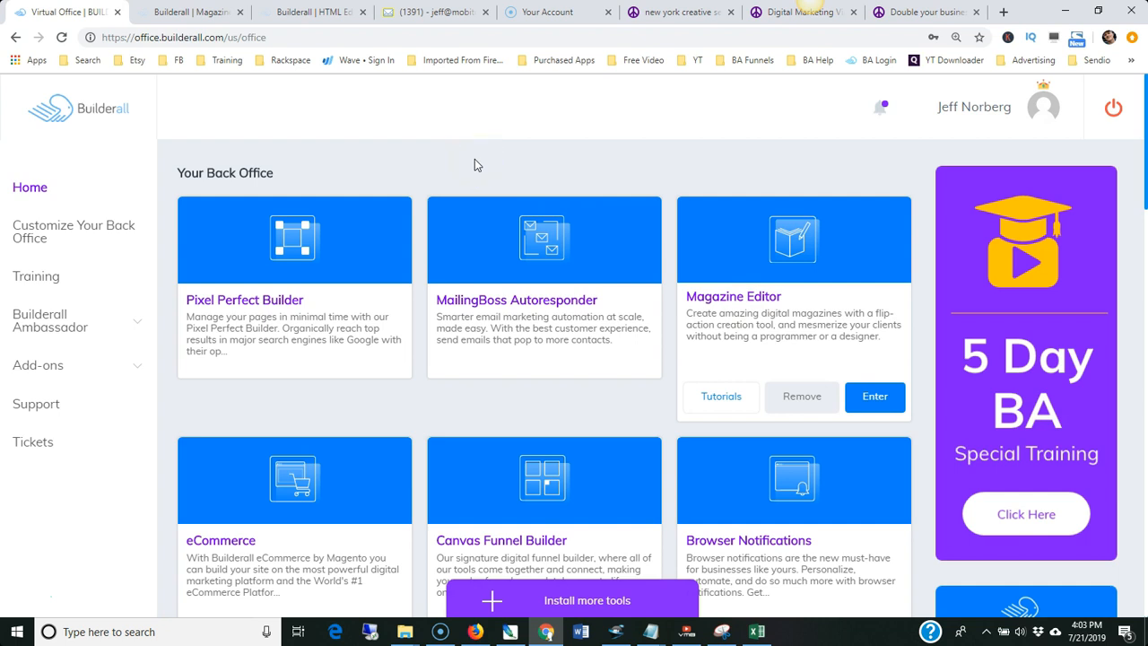
mouse_move(126, 458)
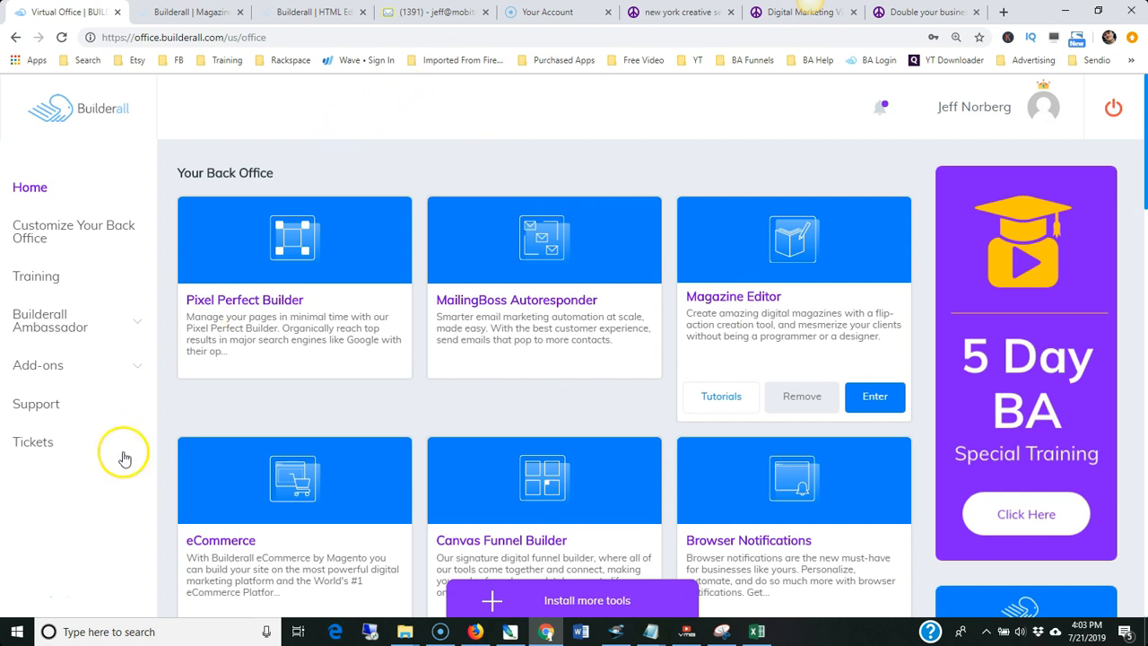